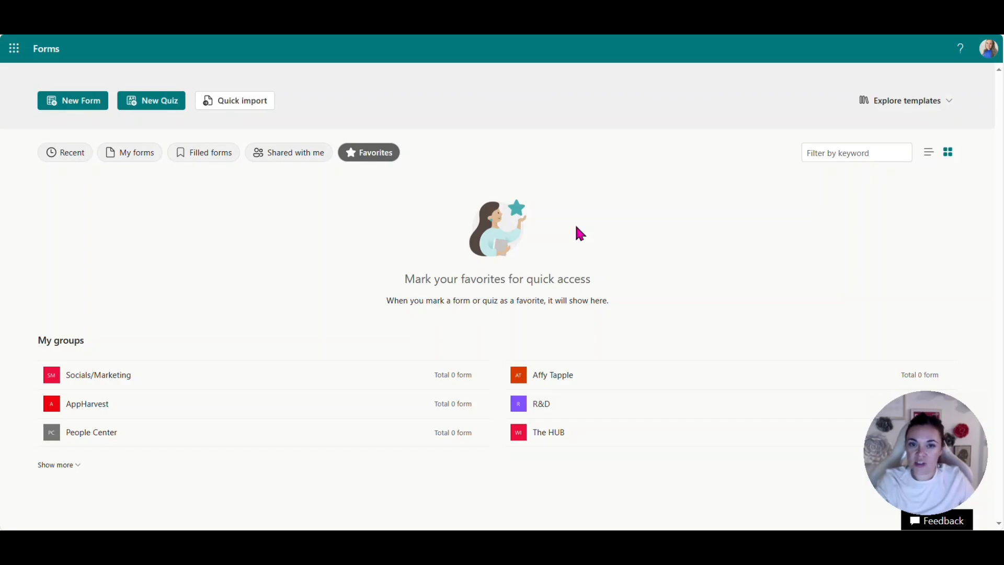
pyautogui.moveTo(163, 163)
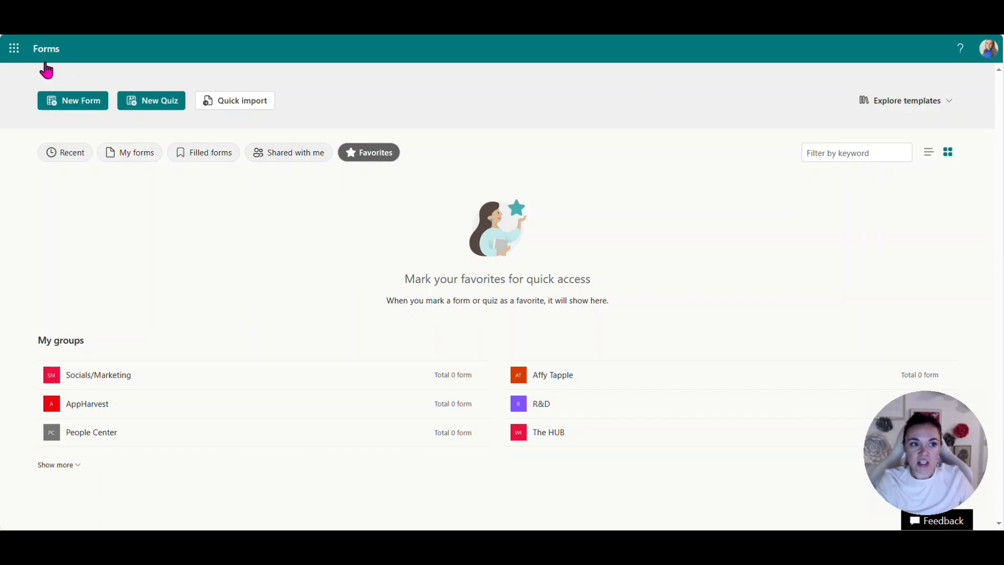
# Start a blank Microsoft Forms form and enter 'New Customer' as its title.
pyautogui.click(14, 48)
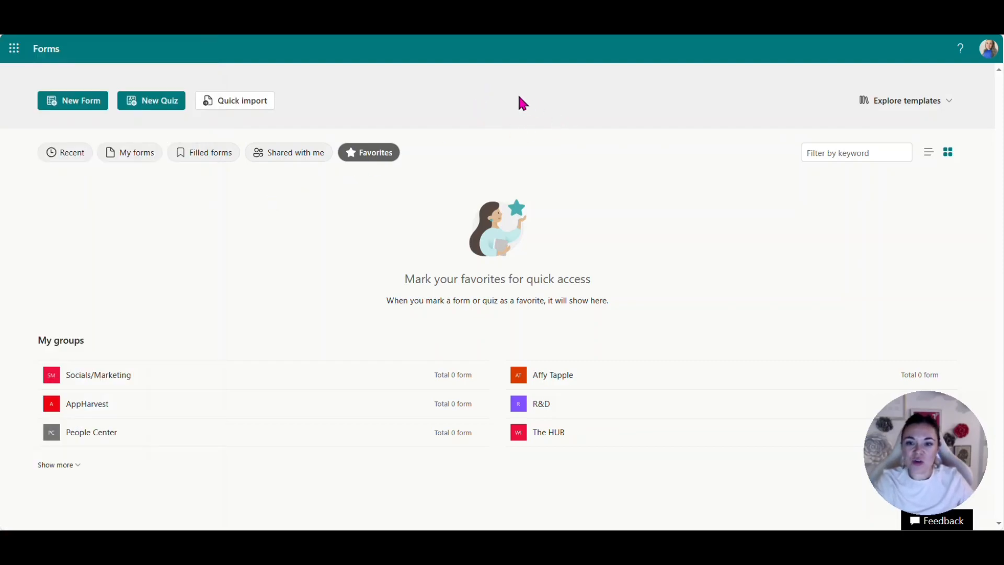
pyautogui.moveTo(573, 340)
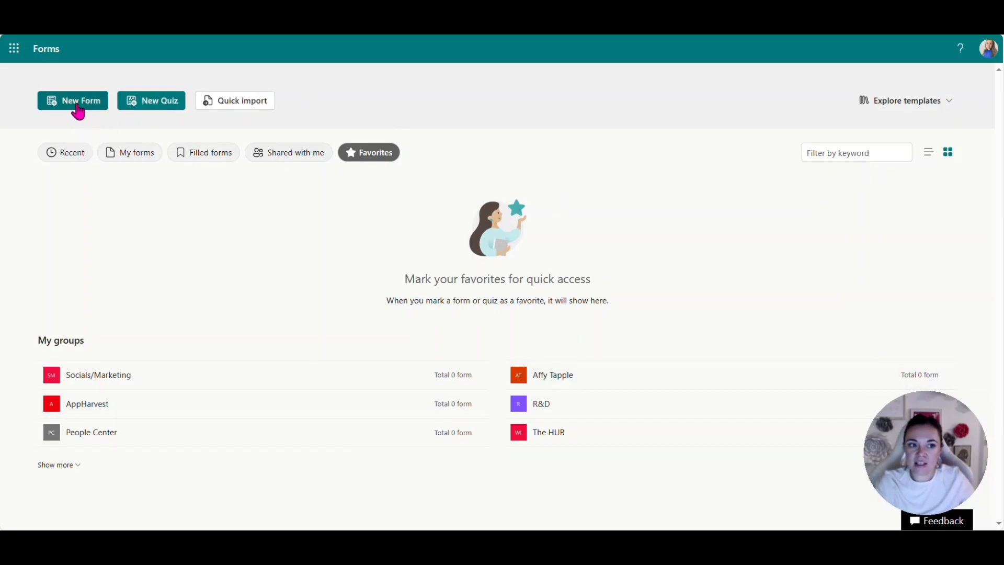
pyautogui.click(72, 101)
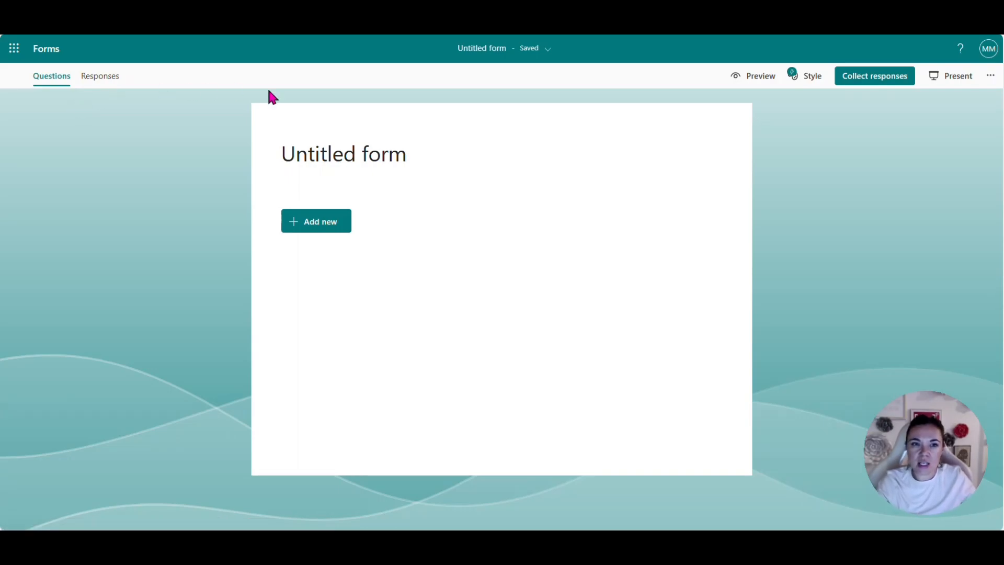
pyautogui.click(343, 154)
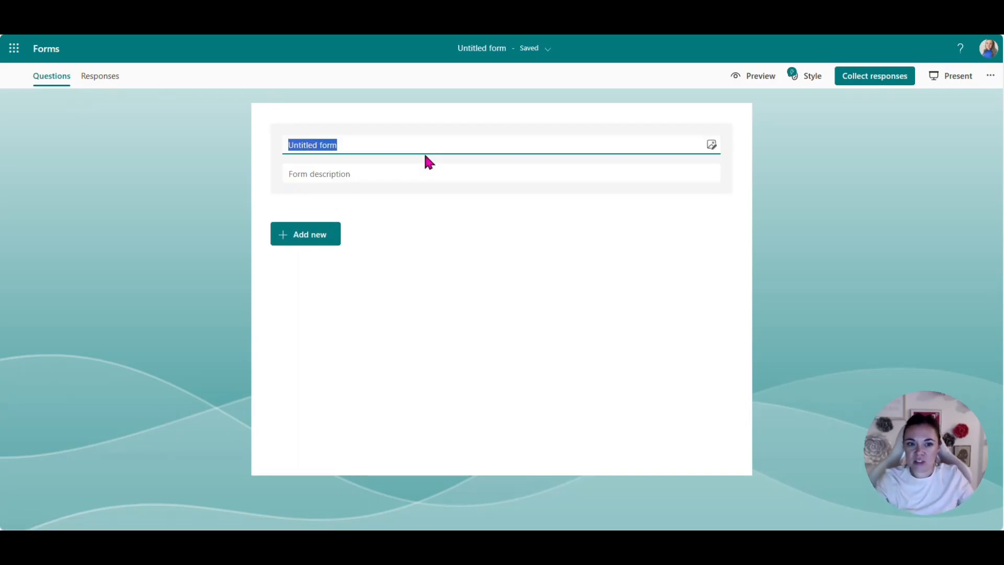
pyautogui.write('New Customer Form')
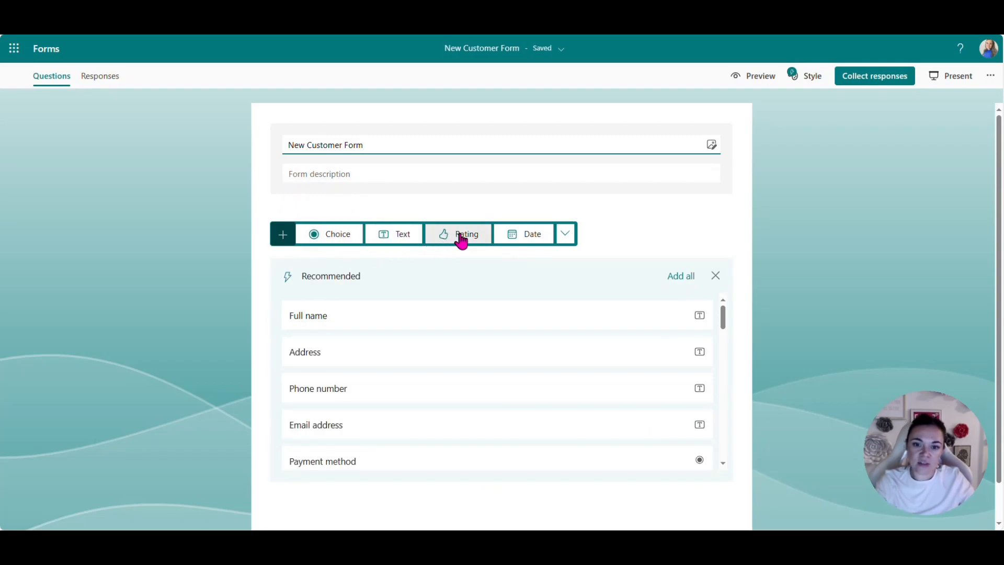
pyautogui.moveTo(458, 234)
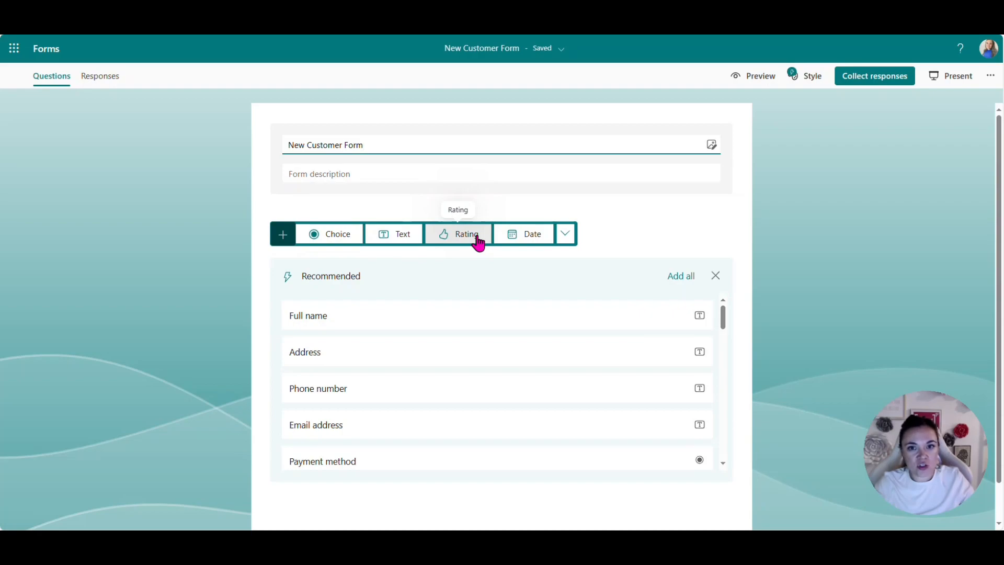
pyautogui.moveTo(474, 236)
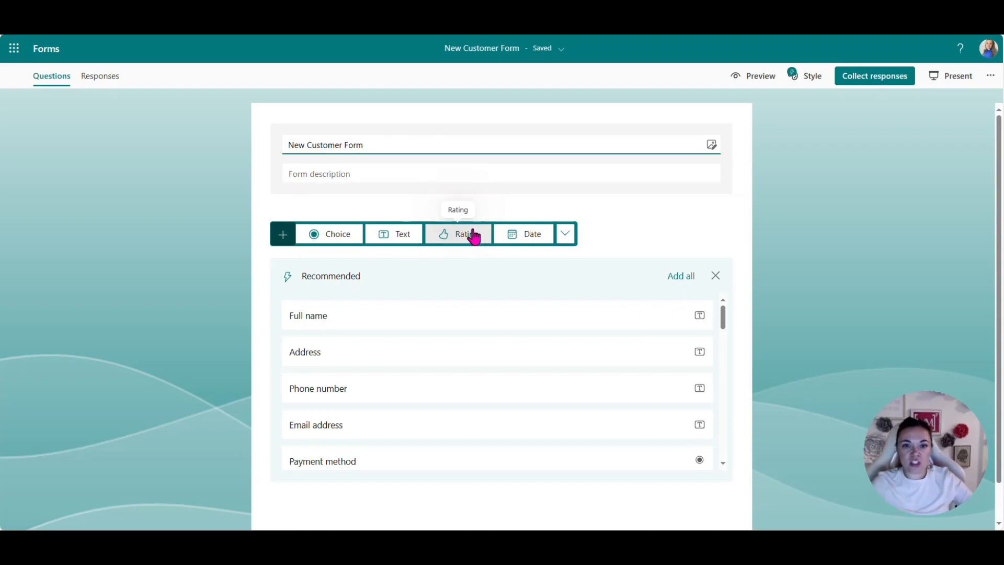
pyautogui.moveTo(373, 270)
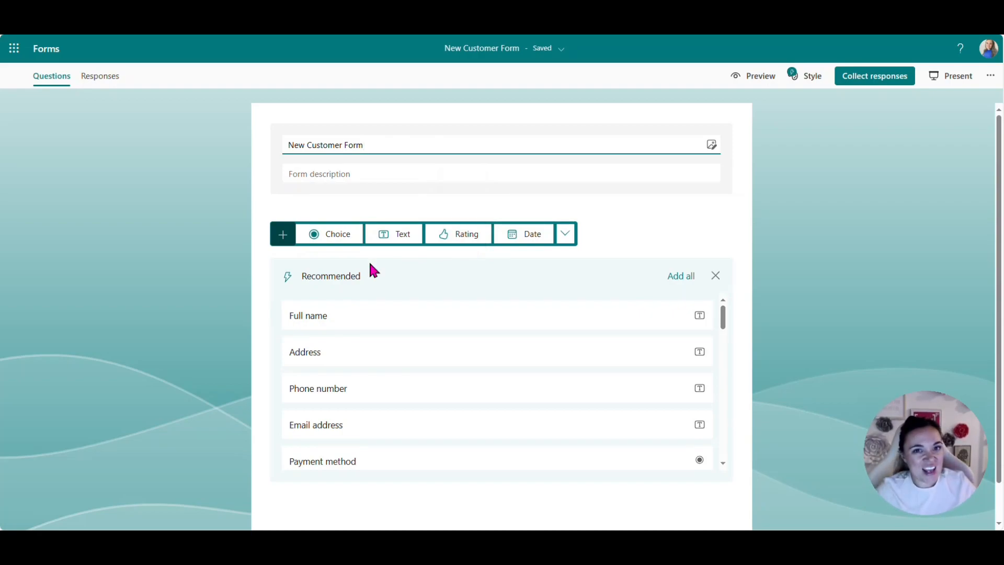
pyautogui.moveTo(365, 253)
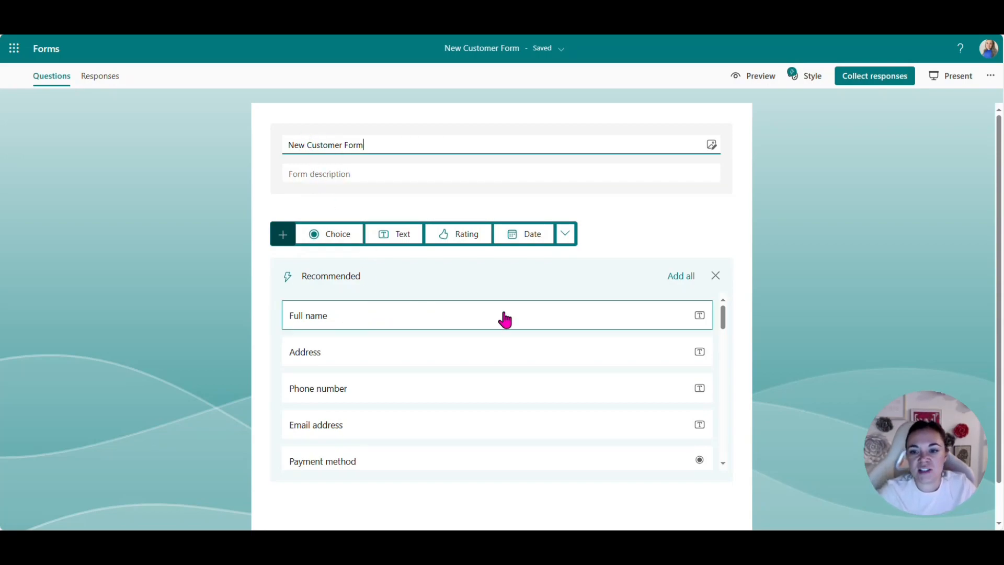
pyautogui.moveTo(362, 326)
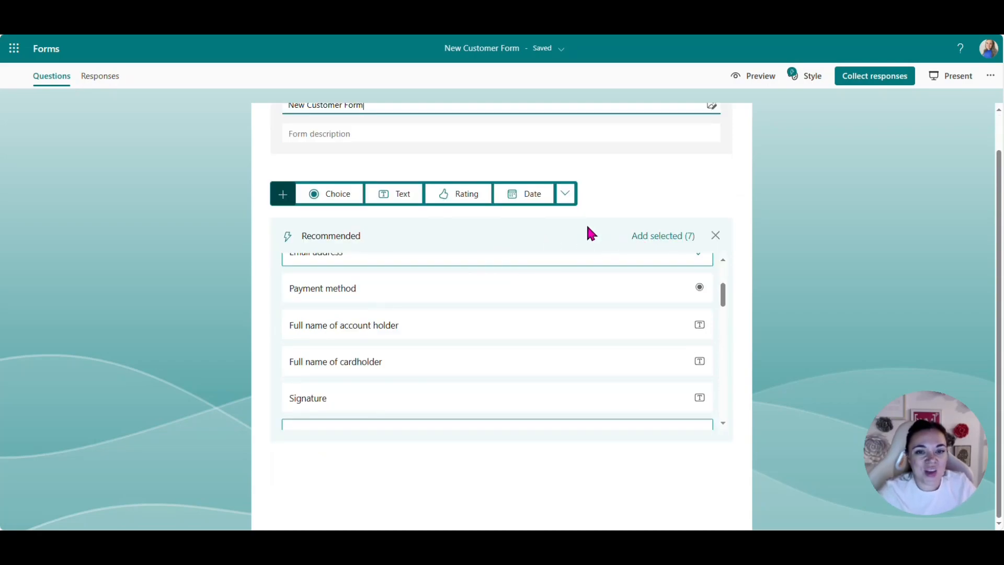
pyautogui.moveTo(646, 249)
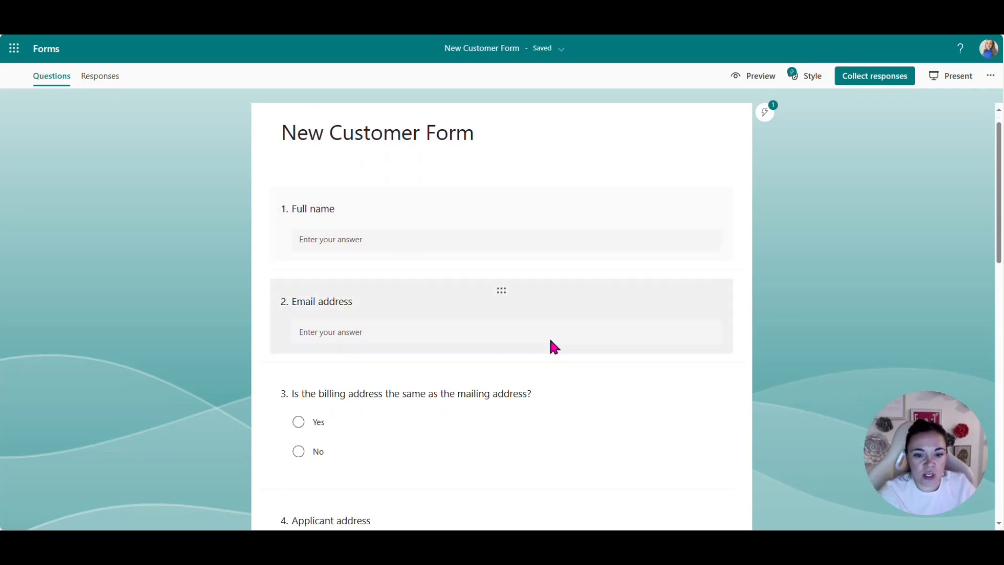
# Scroll down through the form's recommended questions, such as Full name, Email address and ZIP code.
pyautogui.scroll(-3)
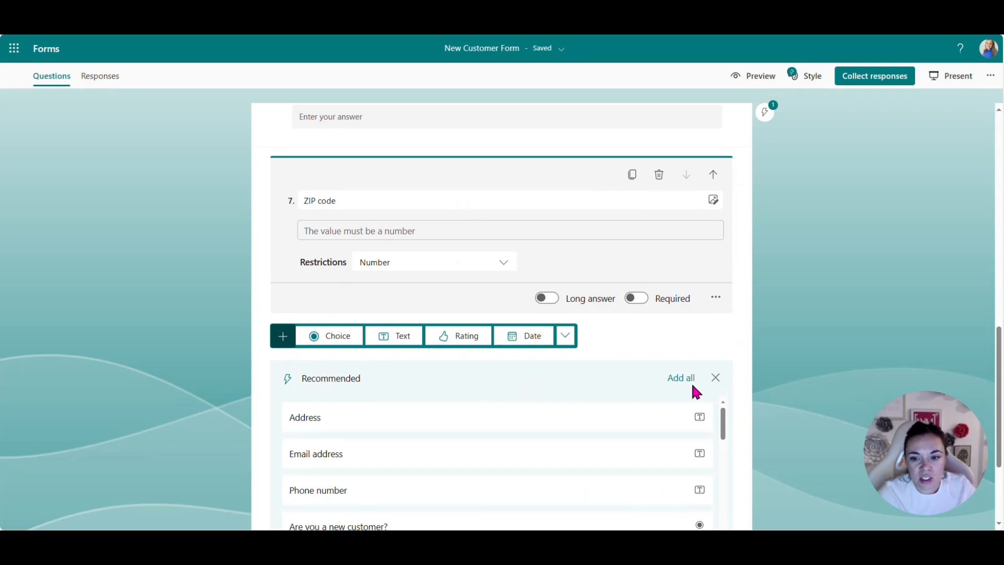
pyautogui.scroll(-3)
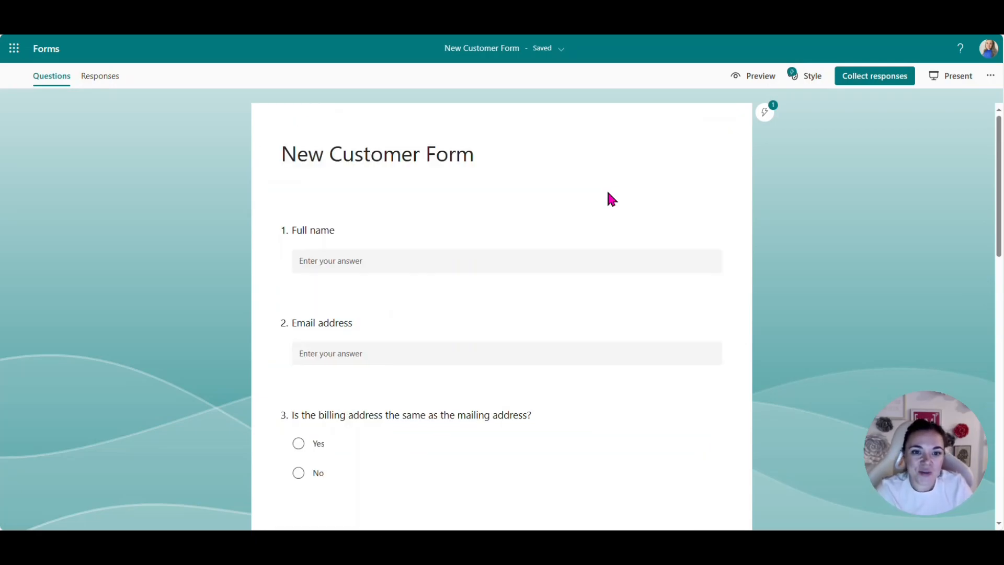
pyautogui.moveTo(812, 75)
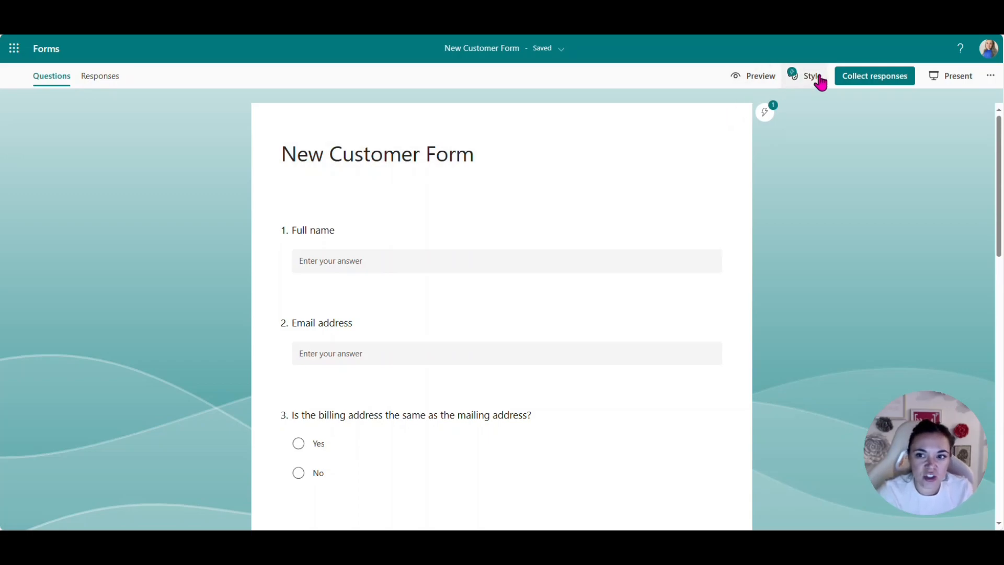
# Apply the purple car-key AI style from the full list of form themes.
pyautogui.click(812, 75)
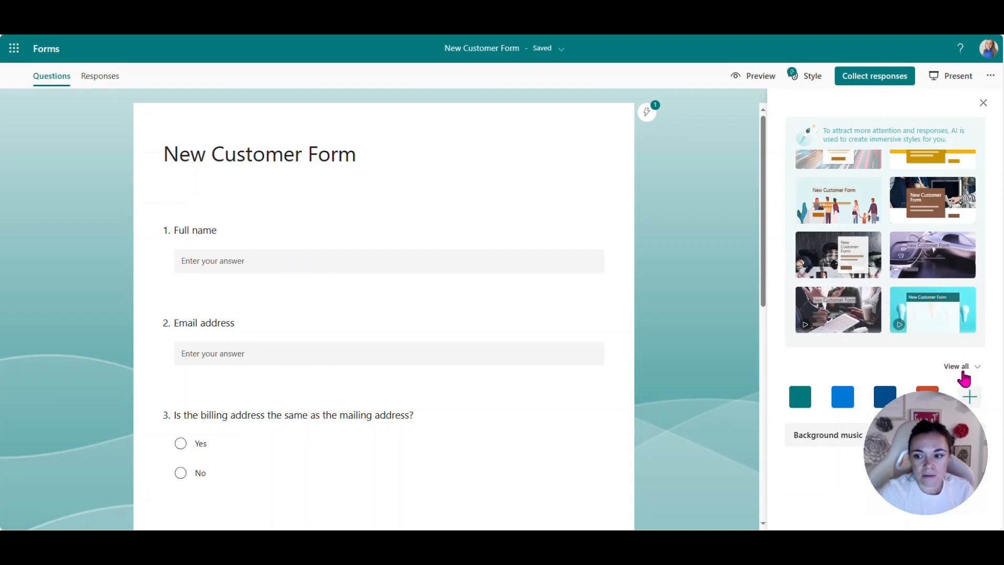
pyautogui.click(957, 365)
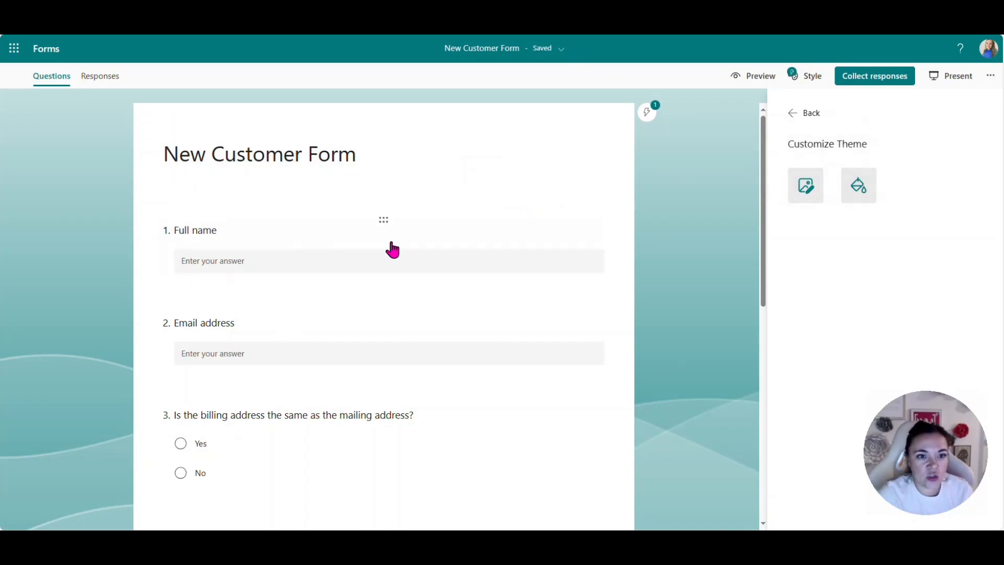
pyautogui.moveTo(762, 133)
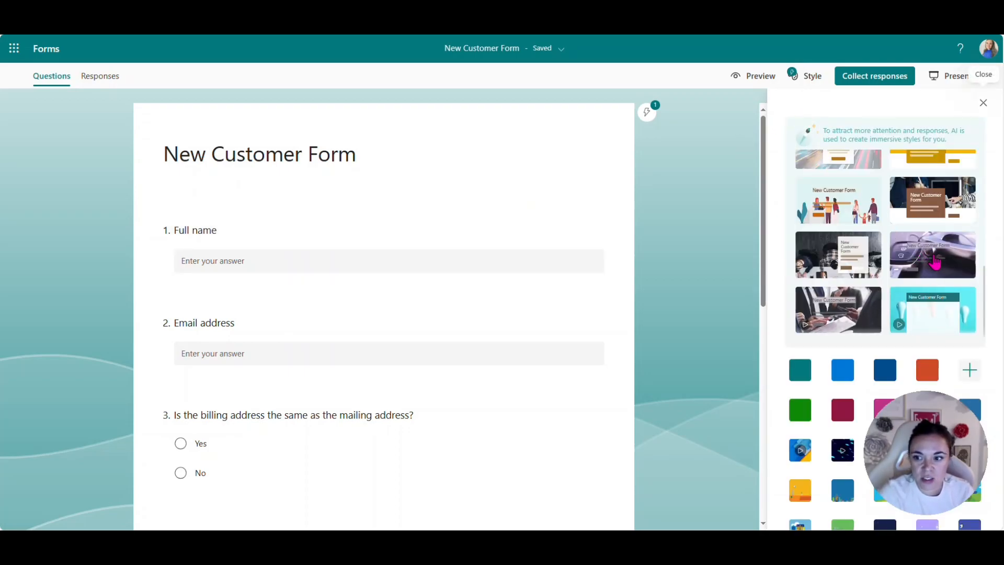
pyautogui.click(933, 255)
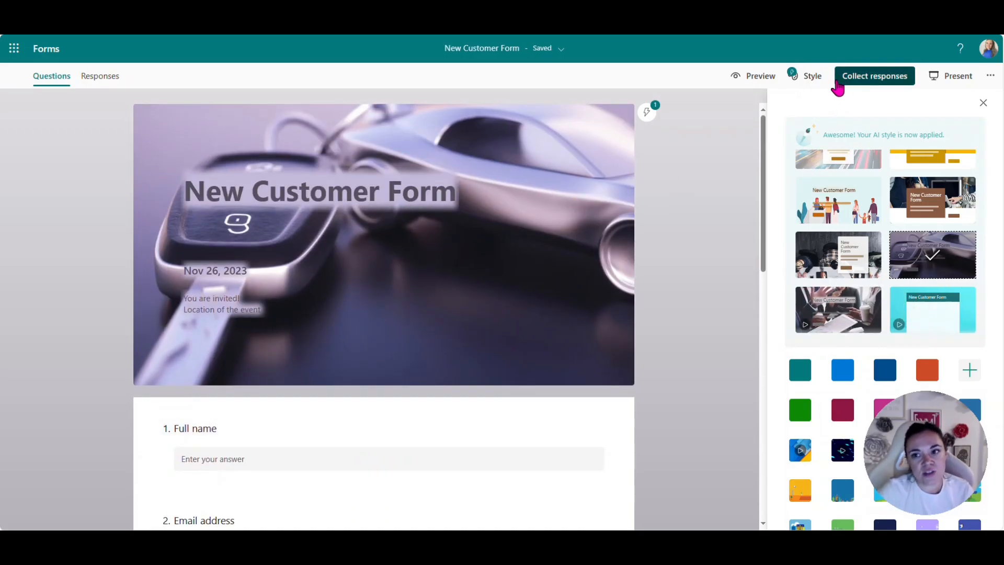
# Let anyone respond, browse the Invite, QR code and Embed options, then return to Link.
pyautogui.click(874, 75)
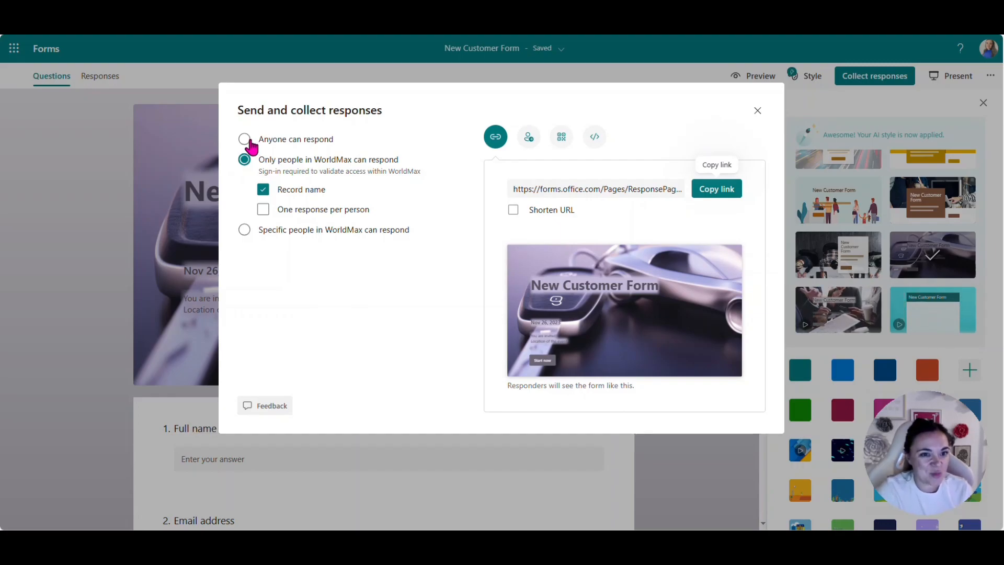
pyautogui.click(244, 139)
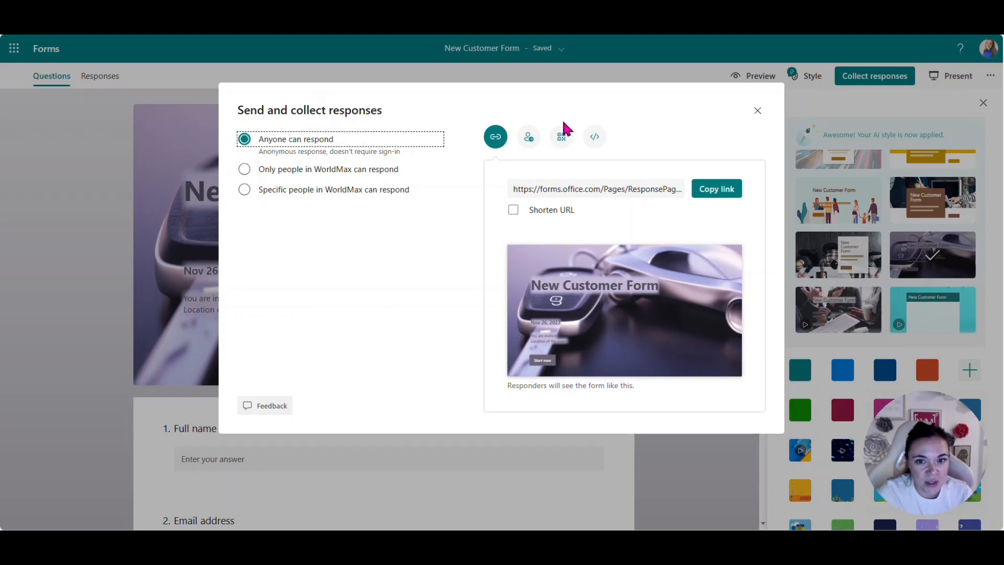
pyautogui.moveTo(495, 136)
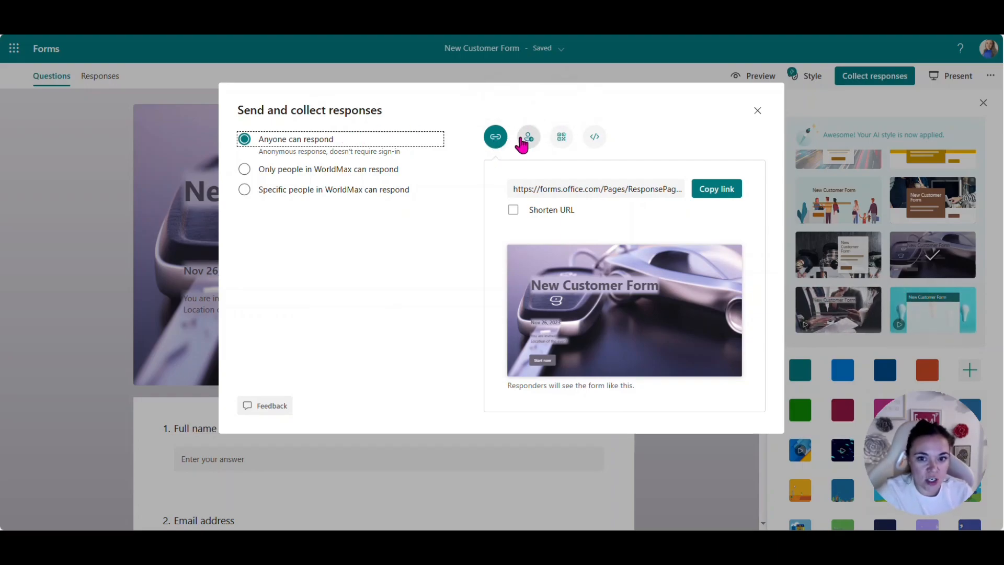
pyautogui.moveTo(495, 137)
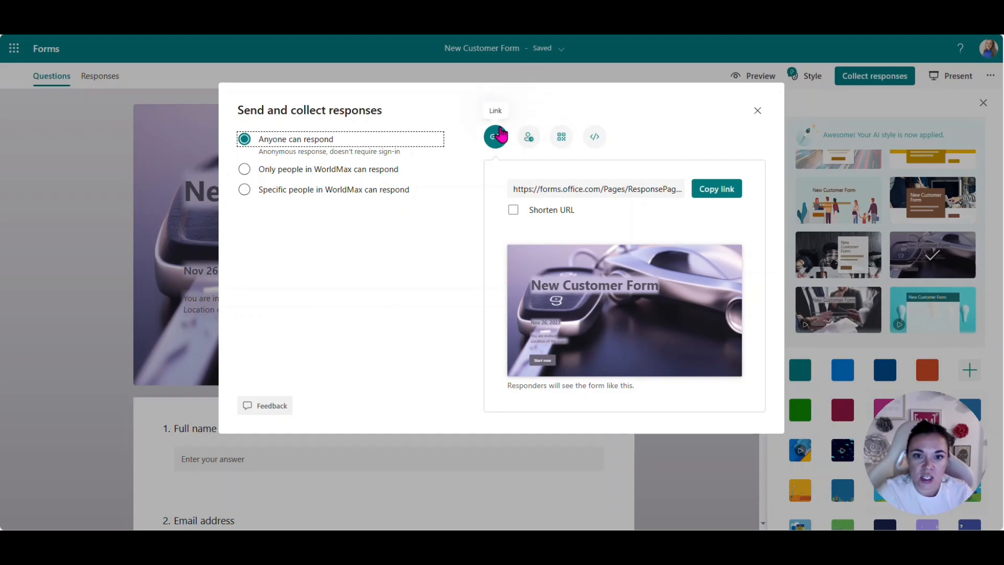
pyautogui.click(528, 137)
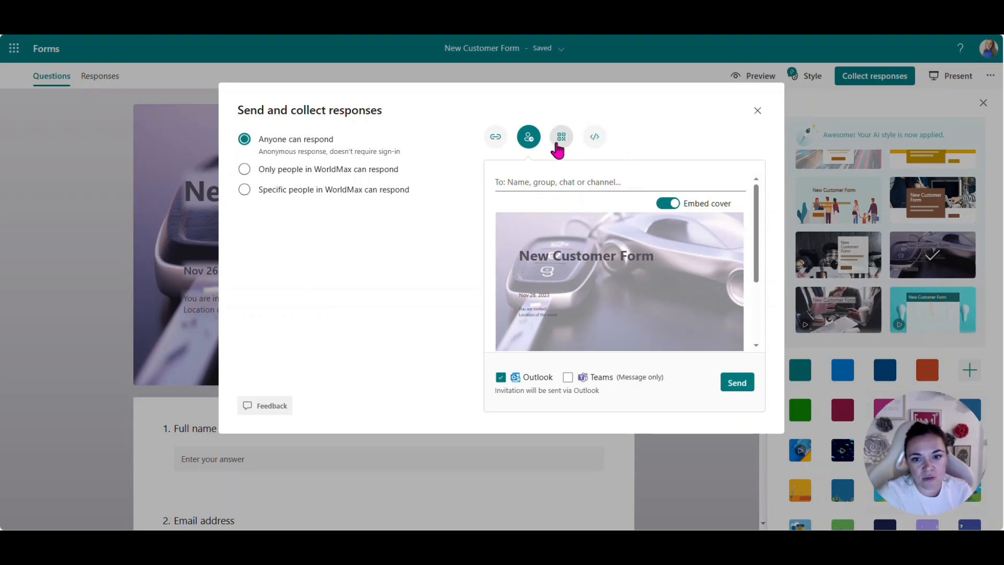
pyautogui.click(561, 136)
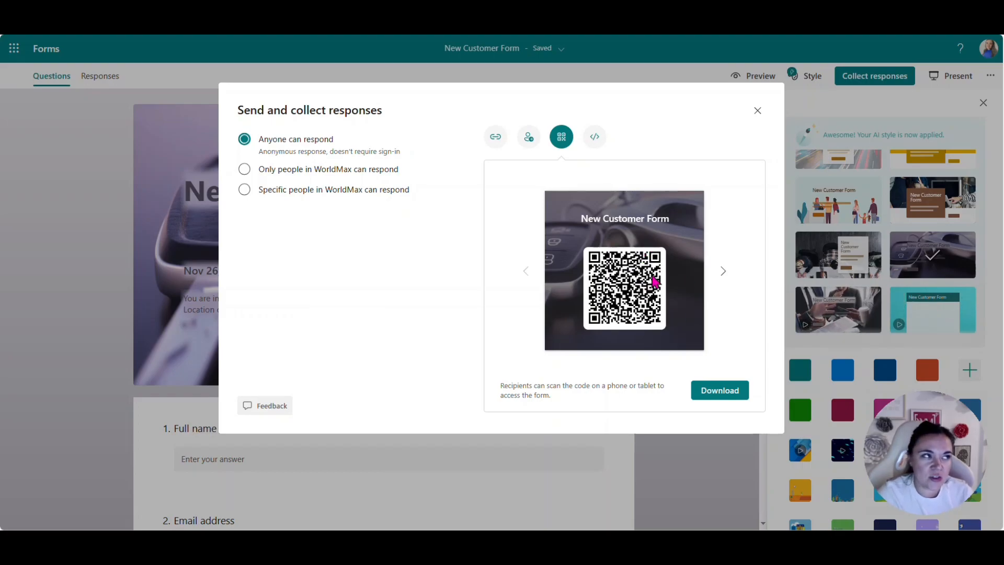
pyautogui.click(593, 136)
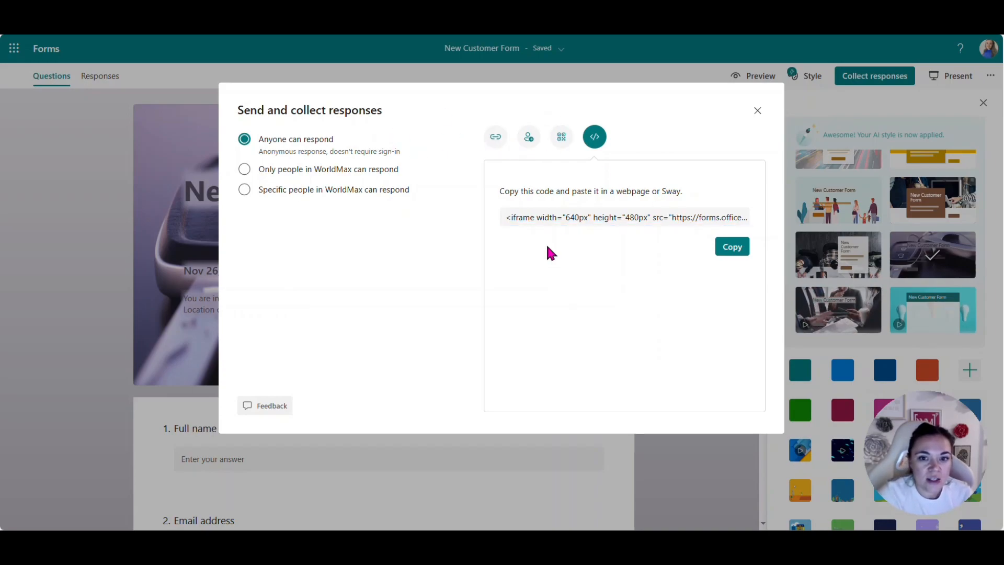
pyautogui.click(495, 136)
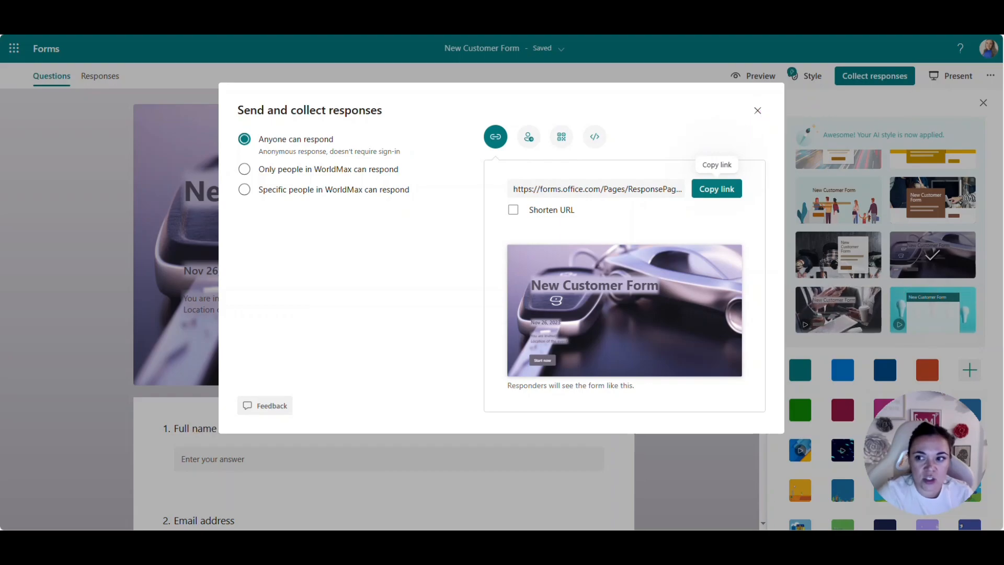
pyautogui.moveTo(756, 118)
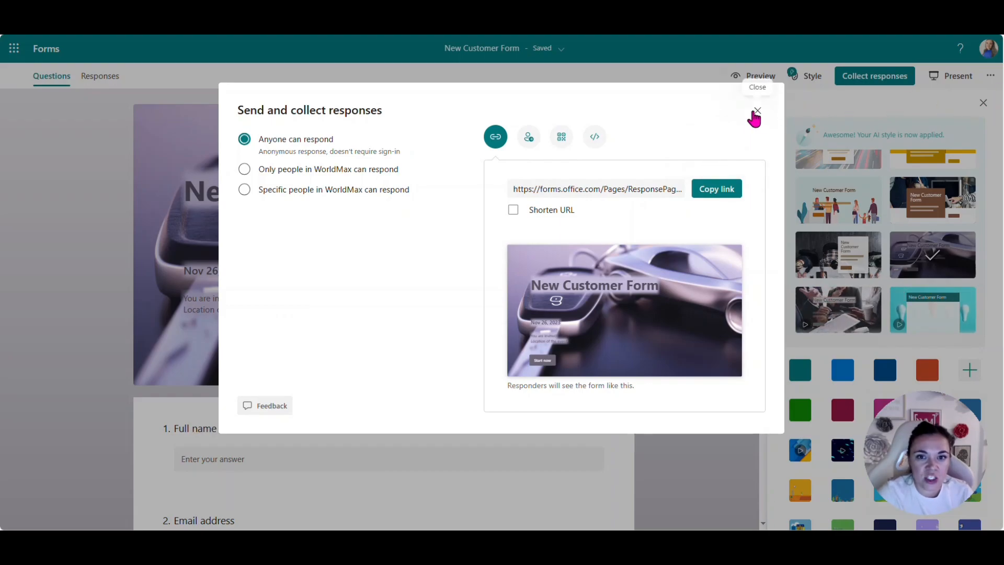
# Close sharing, preview the New Customer from YouTube form, then switch to Power Automate home.
pyautogui.click(756, 111)
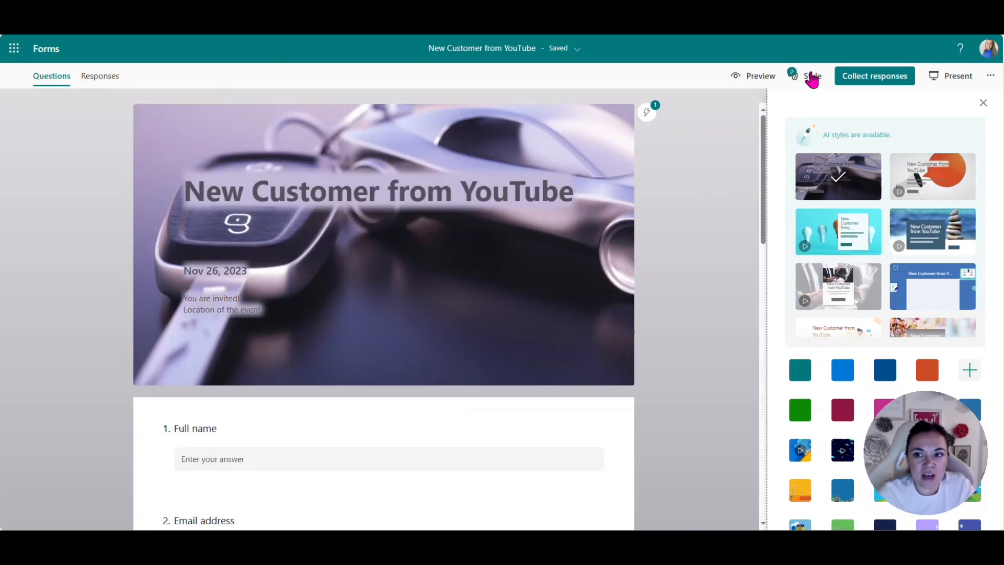
pyautogui.click(759, 75)
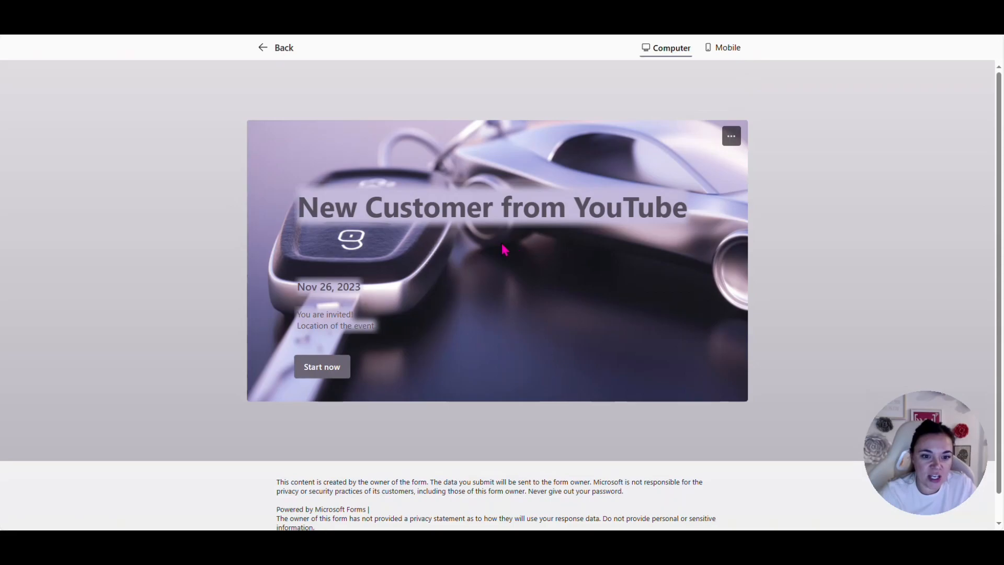
pyautogui.click(322, 366)
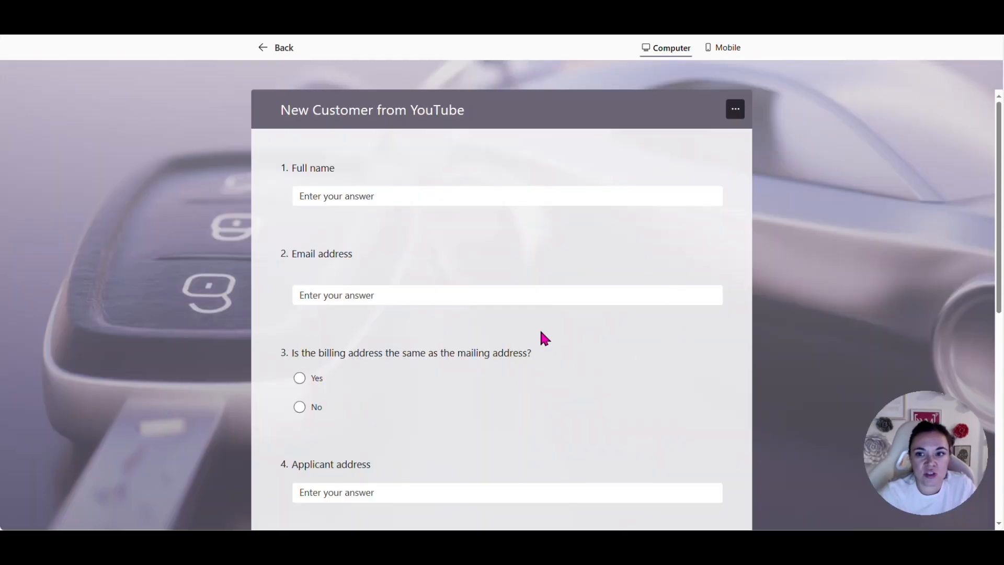
pyautogui.click(276, 48)
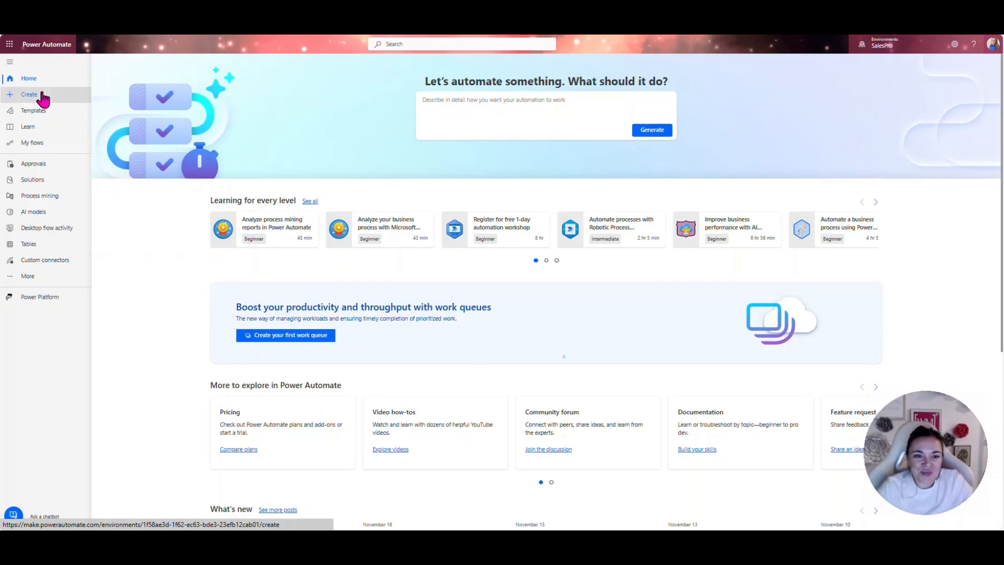
# Create the automated cloud flow 'YouTubeCustomer' with the 'When a new response is submitted' trigger.
pyautogui.click(29, 94)
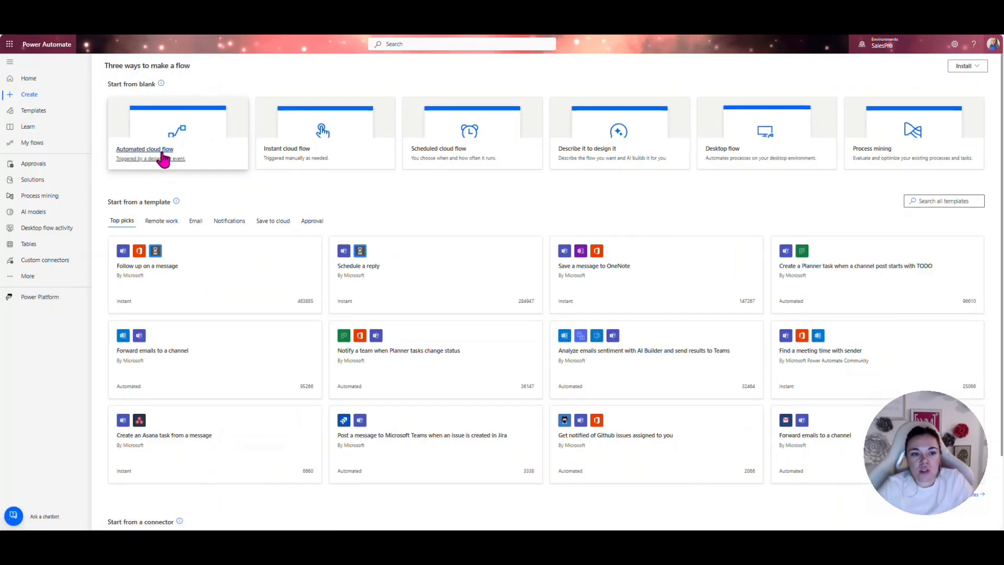
pyautogui.click(144, 148)
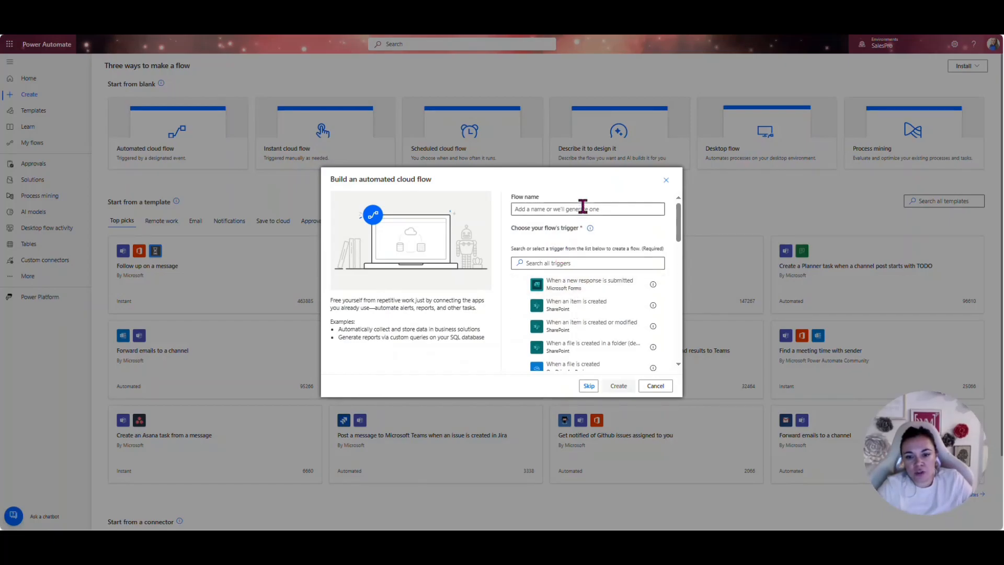
pyautogui.click(587, 208)
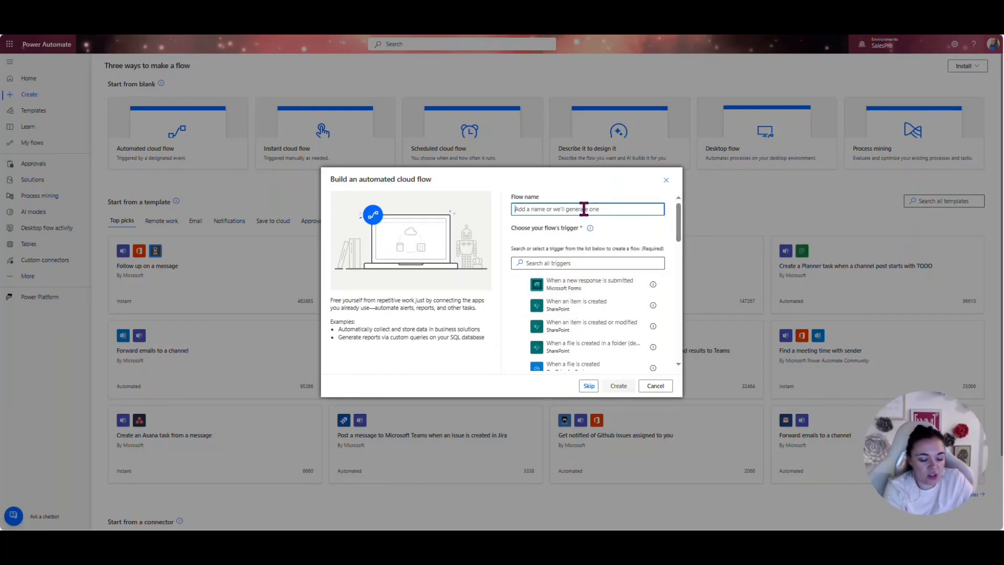
pyautogui.write('YouTubeCustomer')
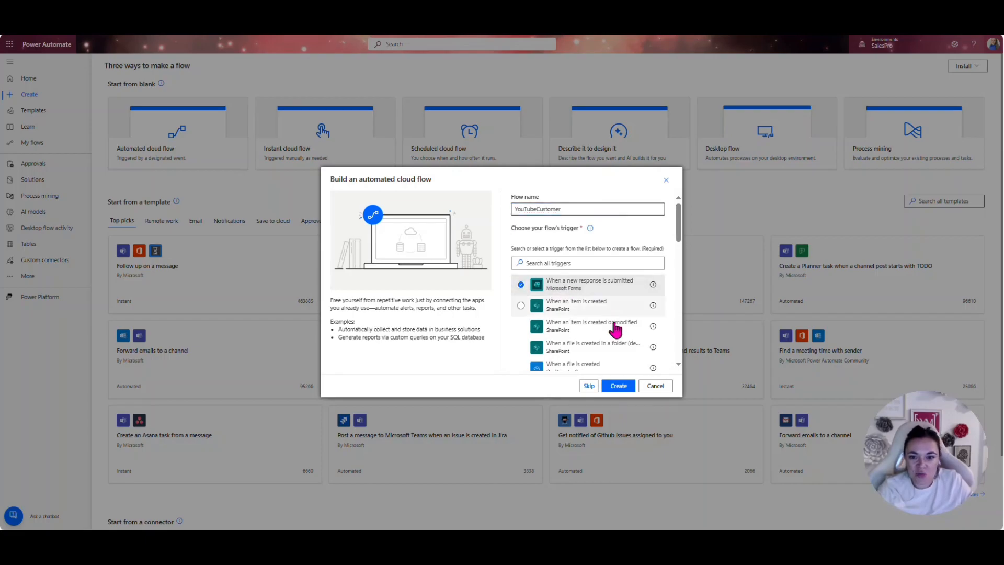
pyautogui.click(617, 385)
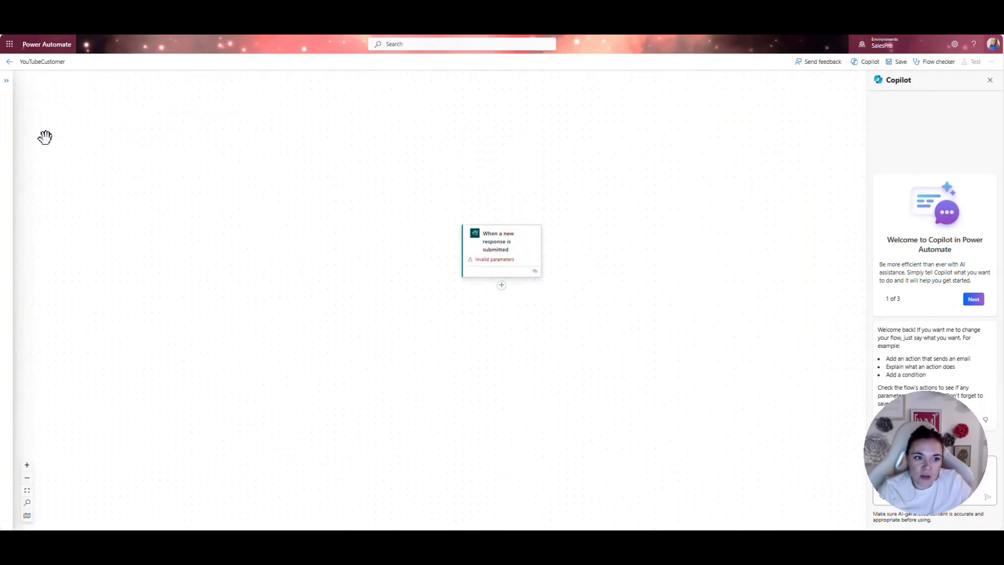
# Set the trigger's Form Id to 'New Customer from YouTube'.
pyautogui.click(501, 250)
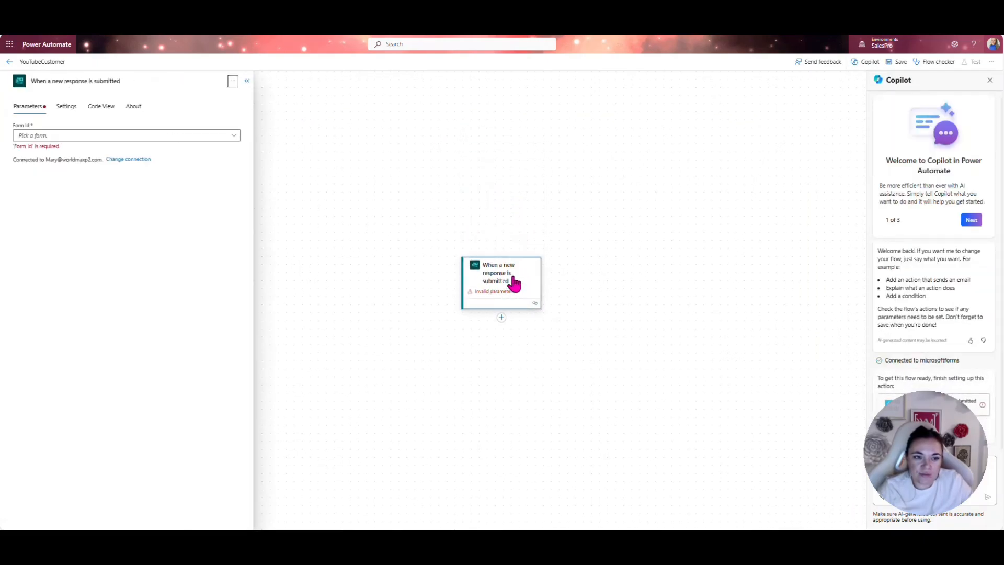
pyautogui.click(122, 135)
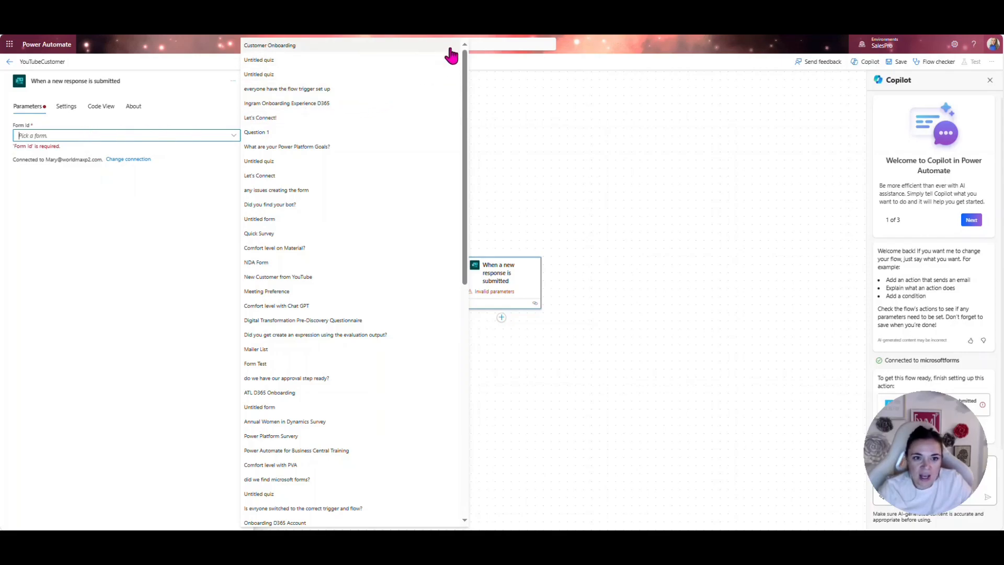
pyautogui.scroll(-3)
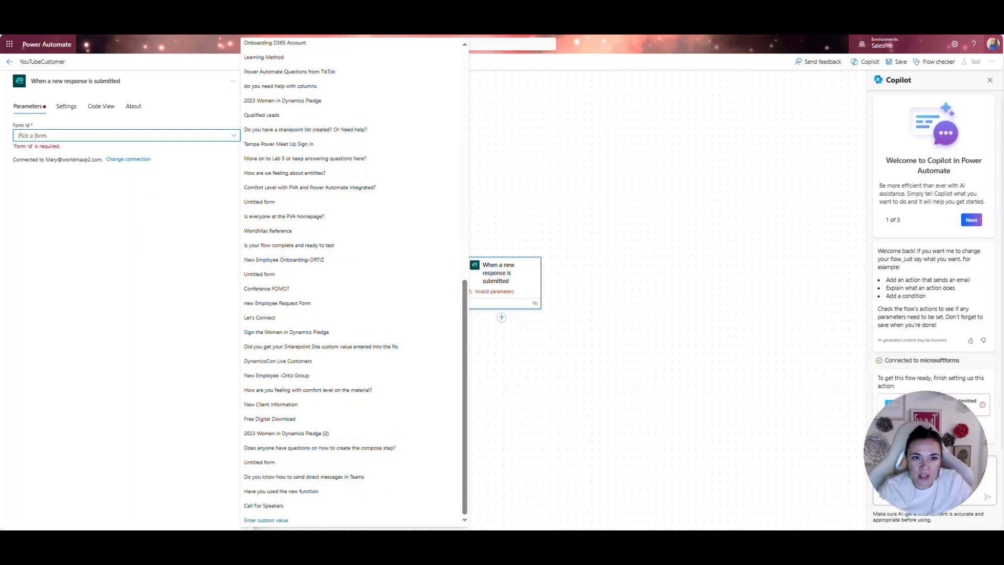
pyautogui.moveTo(382, 249)
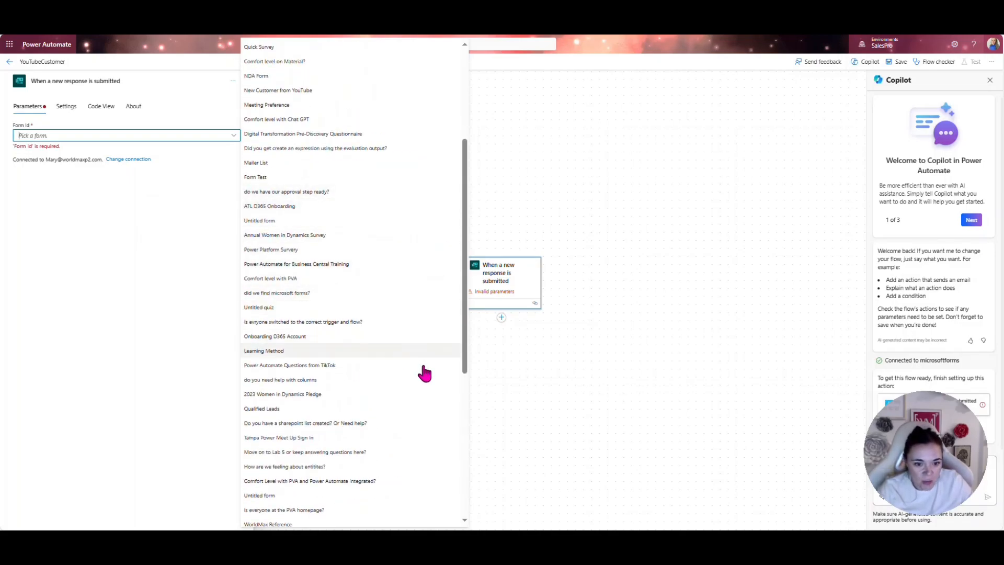
pyautogui.moveTo(371, 267)
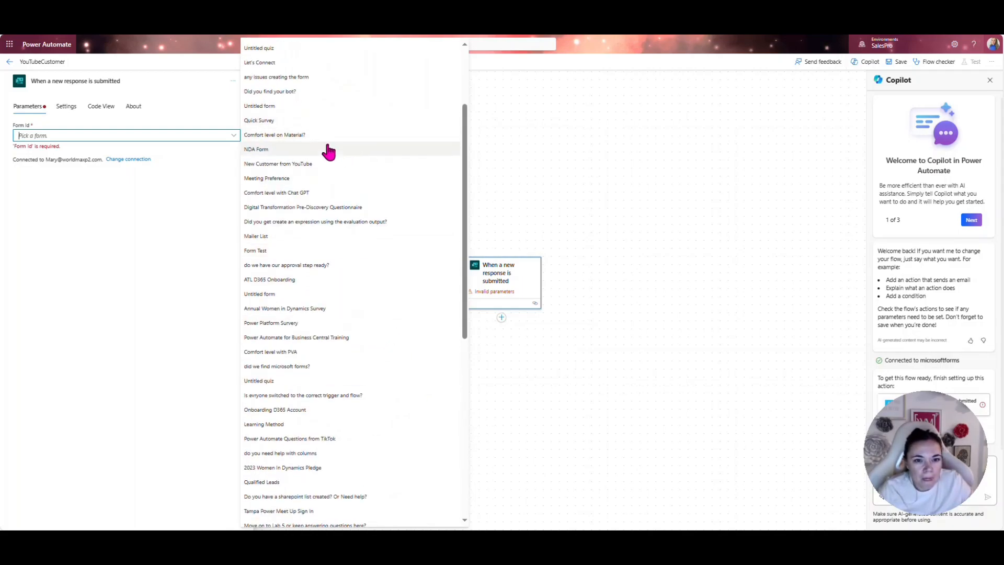
pyautogui.click(278, 164)
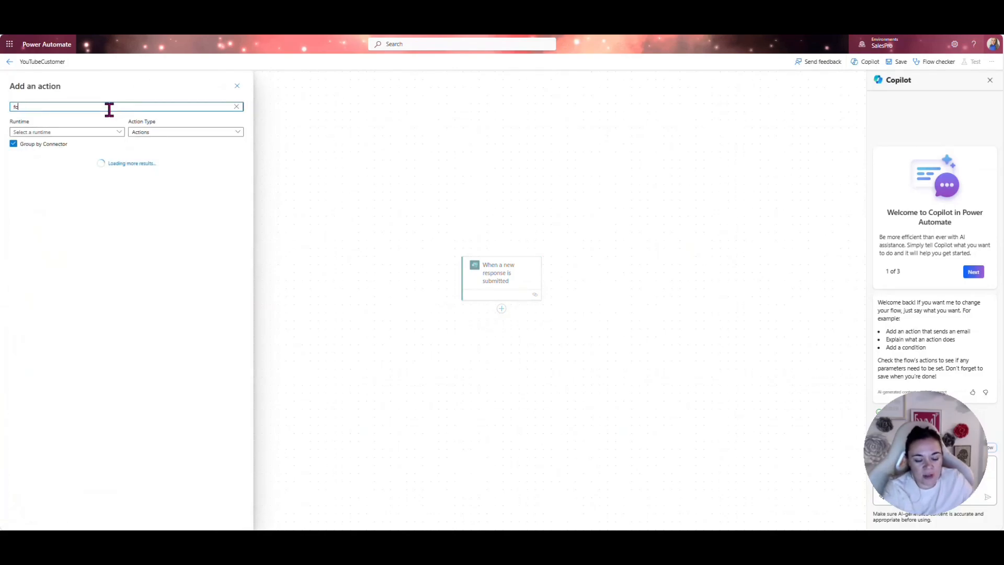
# Add Get response details for 'New Customer from YouTube', using the submitted Response Id.
pyautogui.write('forms')
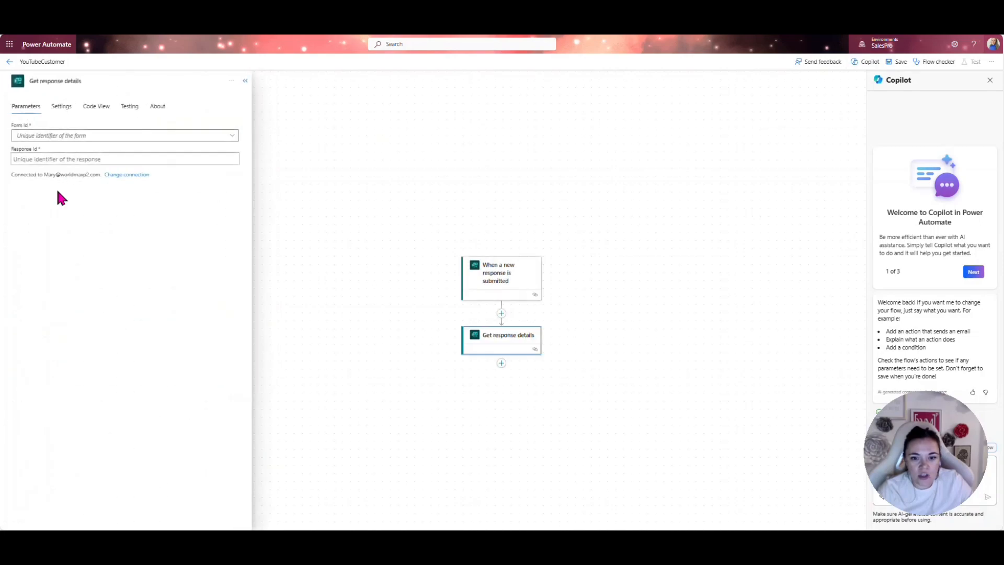
pyautogui.click(125, 134)
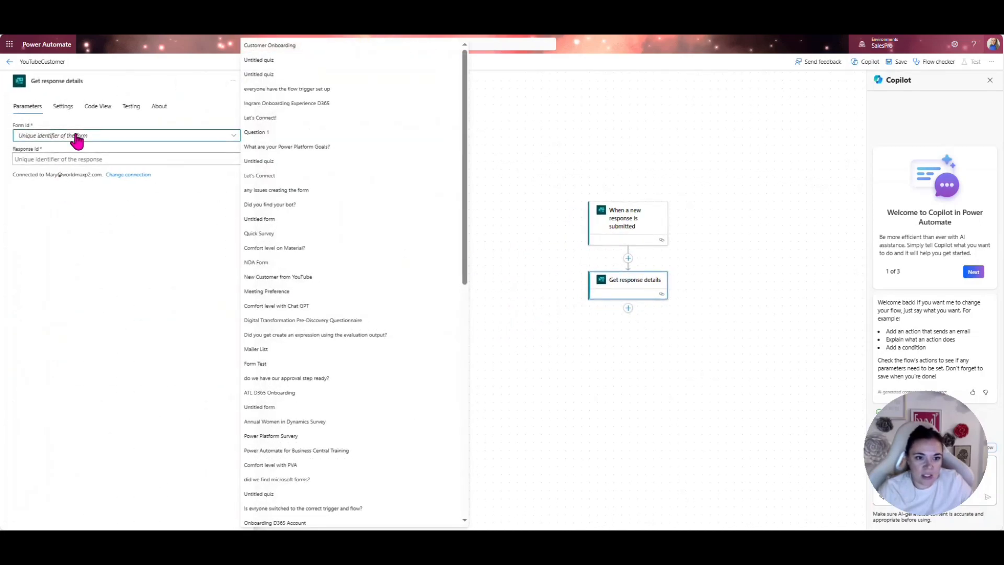
pyautogui.moveTo(361, 199)
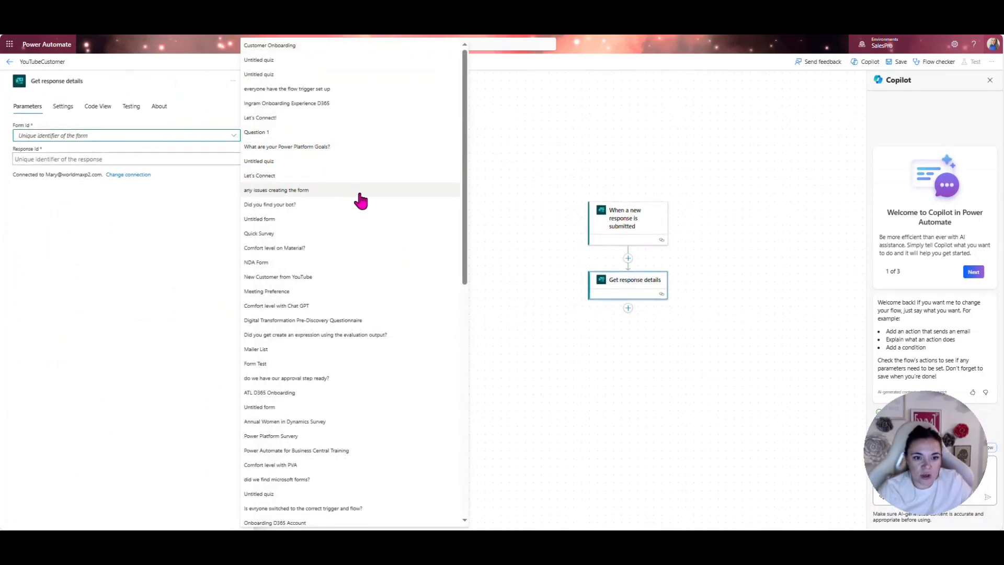
pyautogui.click(278, 277)
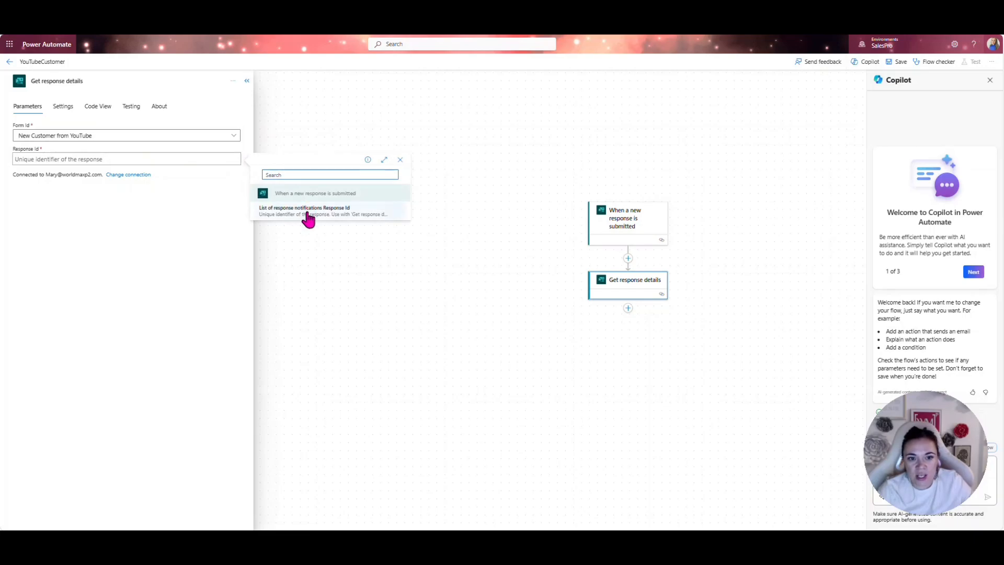
pyautogui.moveTo(308, 212)
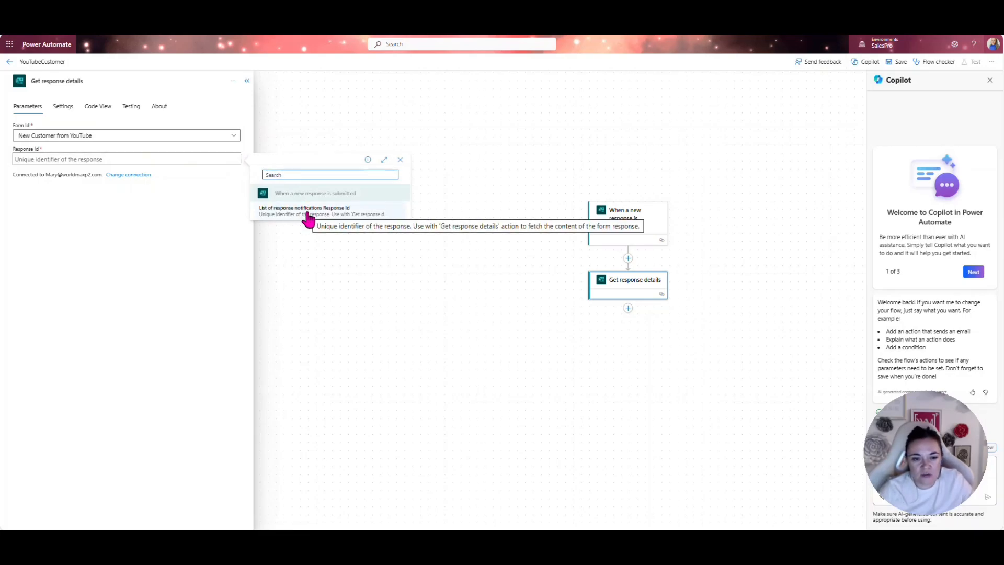
pyautogui.click(304, 210)
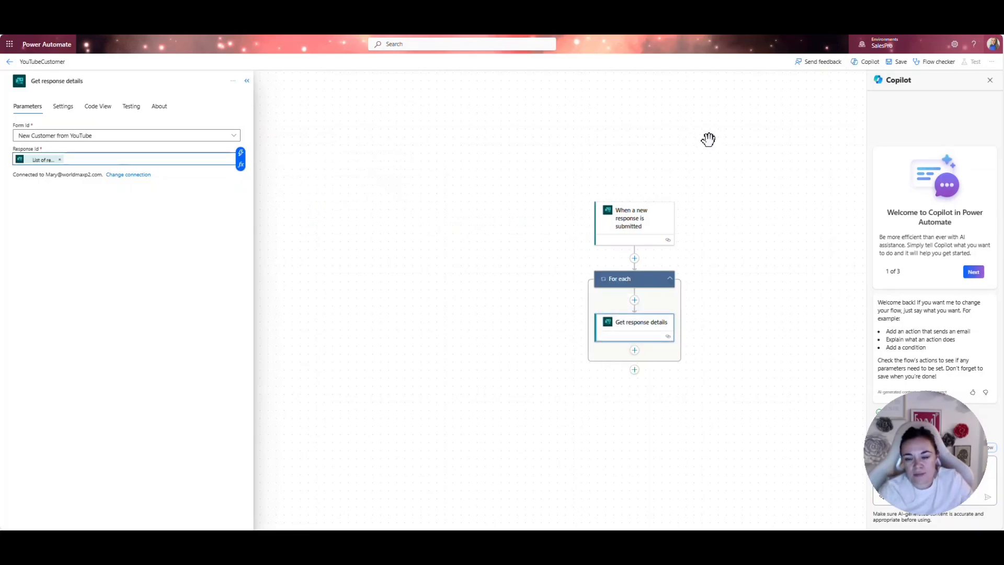
pyautogui.moveTo(761, 297)
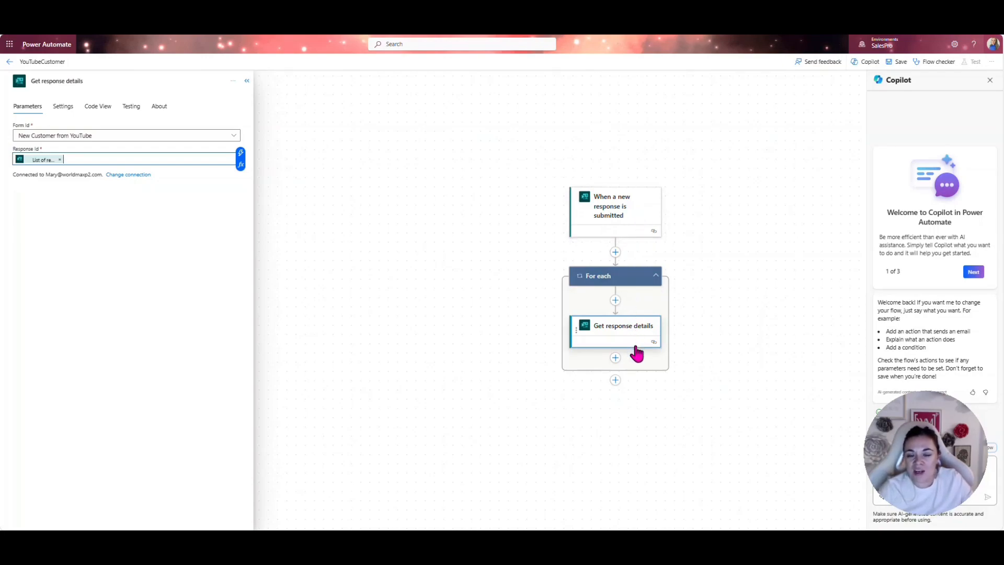
pyautogui.moveTo(582, 205)
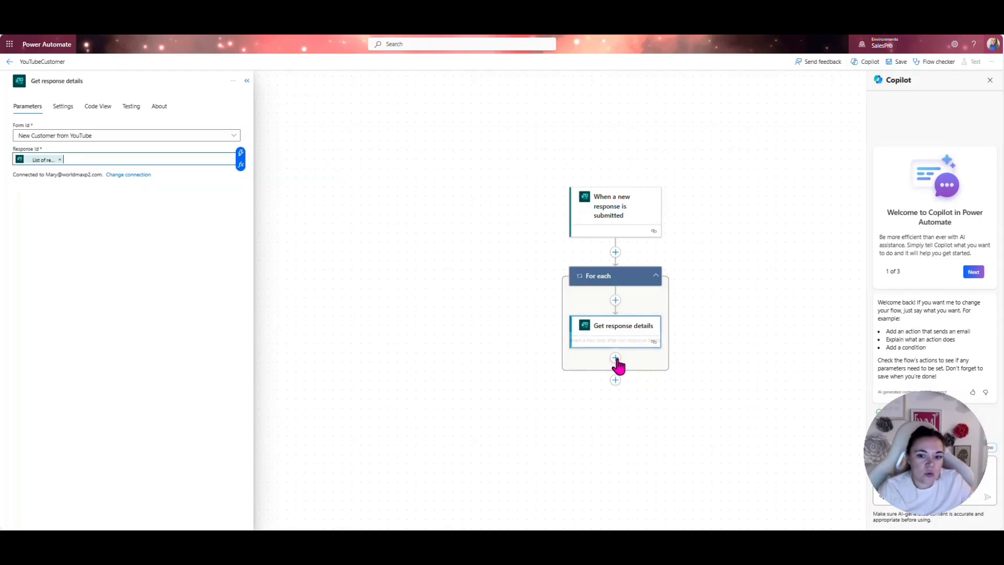
# Add a Business Central Create record (V3) step named CreateCustomerfromYT inside the For each loop.
pyautogui.click(615, 357)
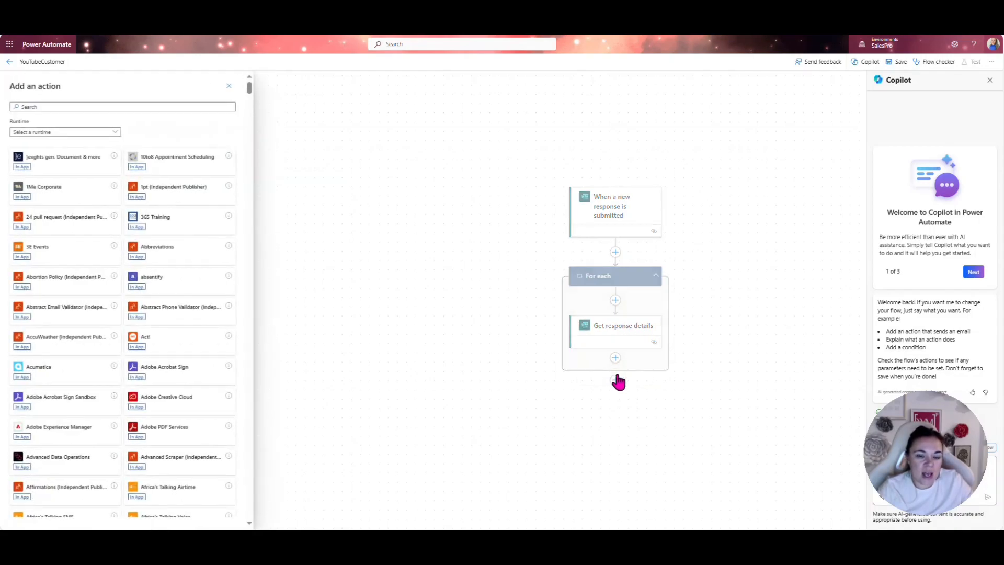
pyautogui.write('bus')
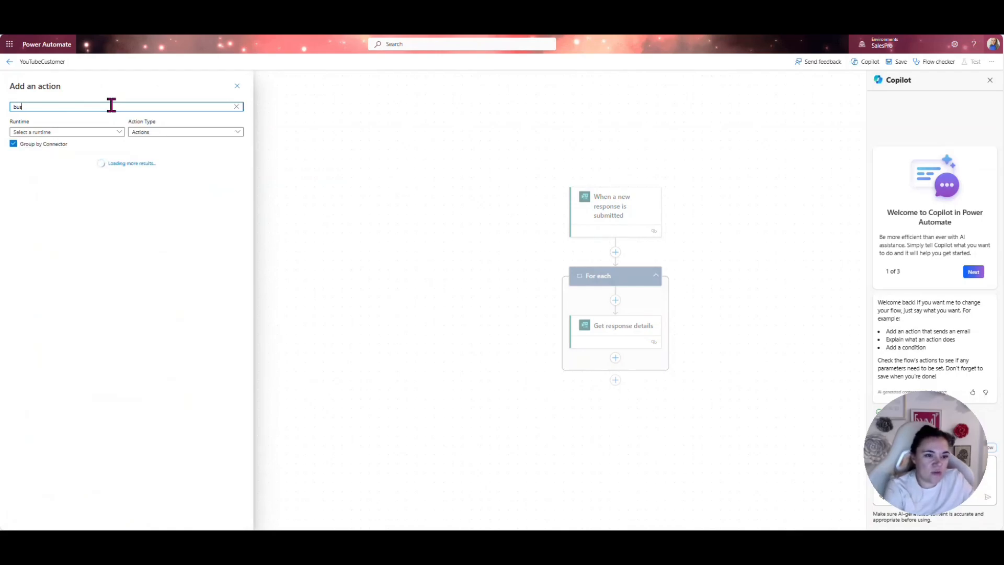
pyautogui.write('business central')
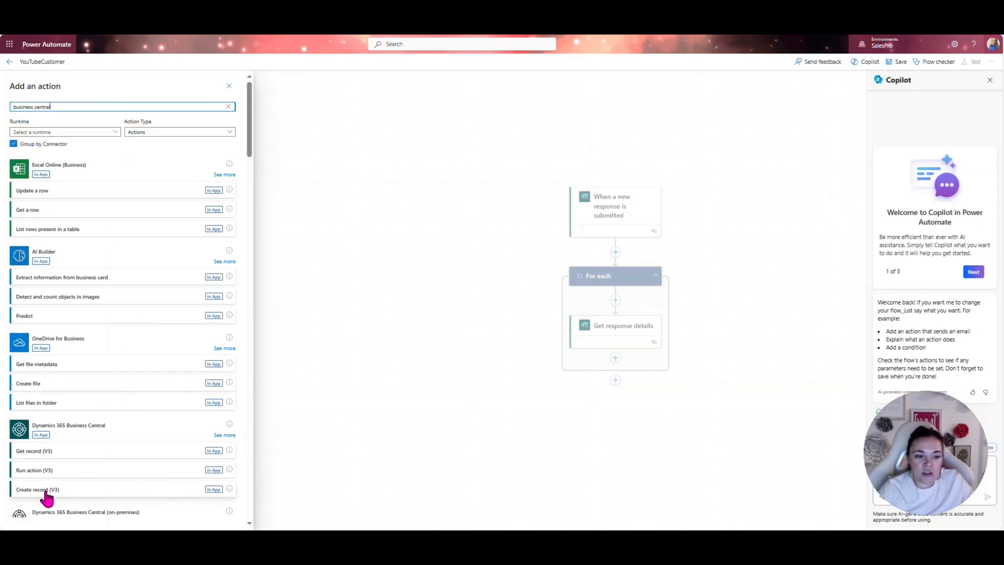
pyautogui.click(38, 489)
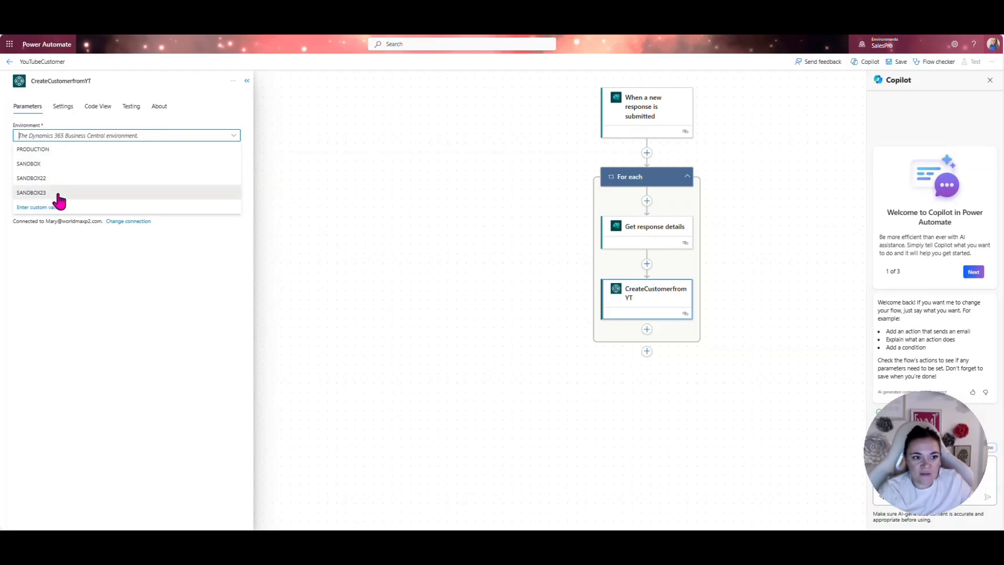
# Target SANDBOX23, CRONUS USA, Inc. and the customers table, showing all customer fields.
pyautogui.click(30, 192)
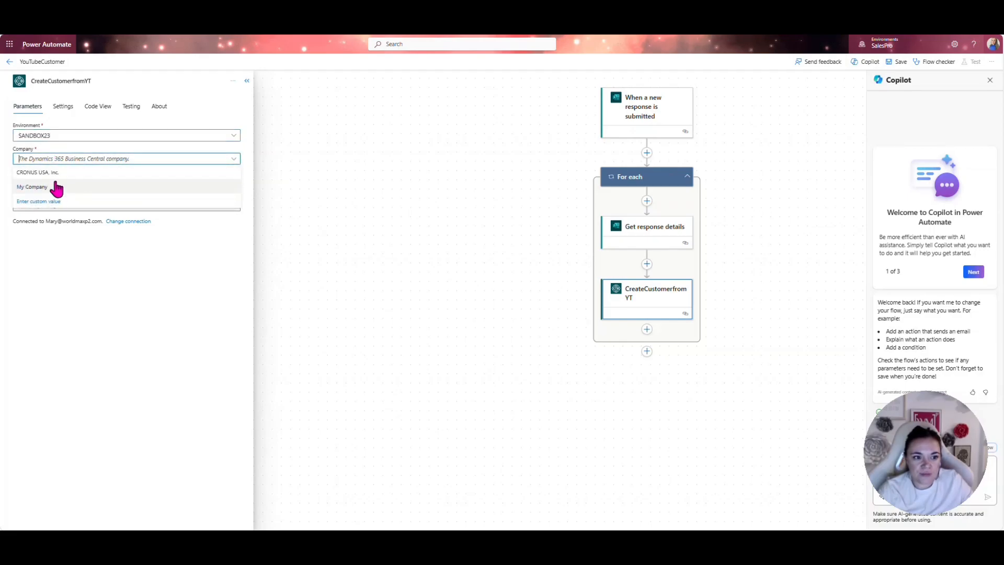
pyautogui.click(32, 186)
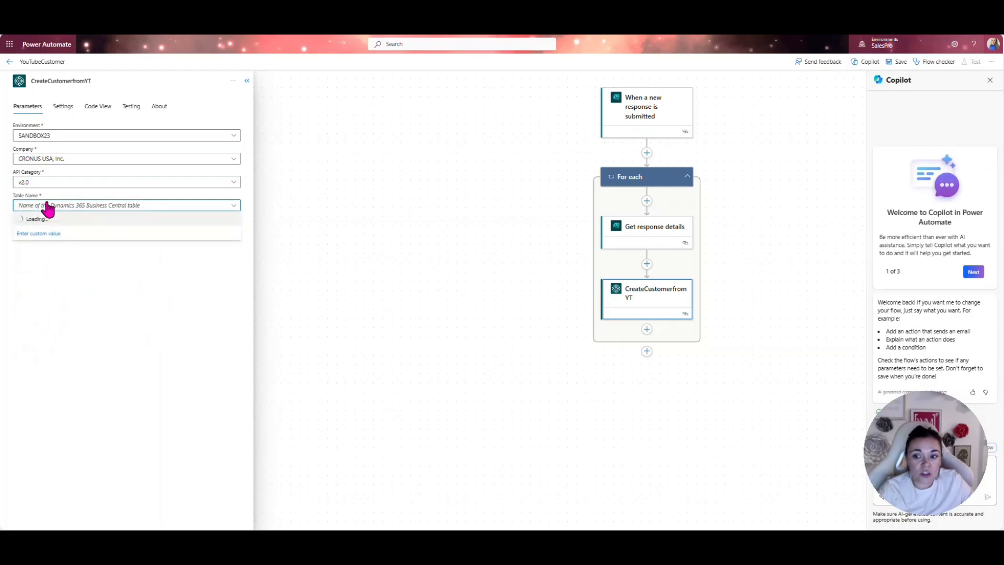
pyautogui.click(126, 205)
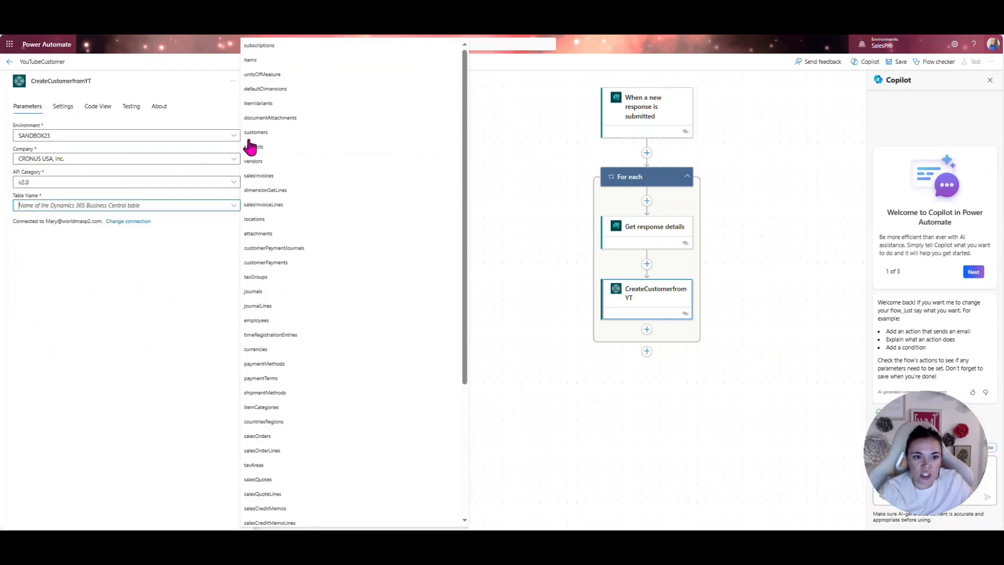
pyautogui.click(256, 132)
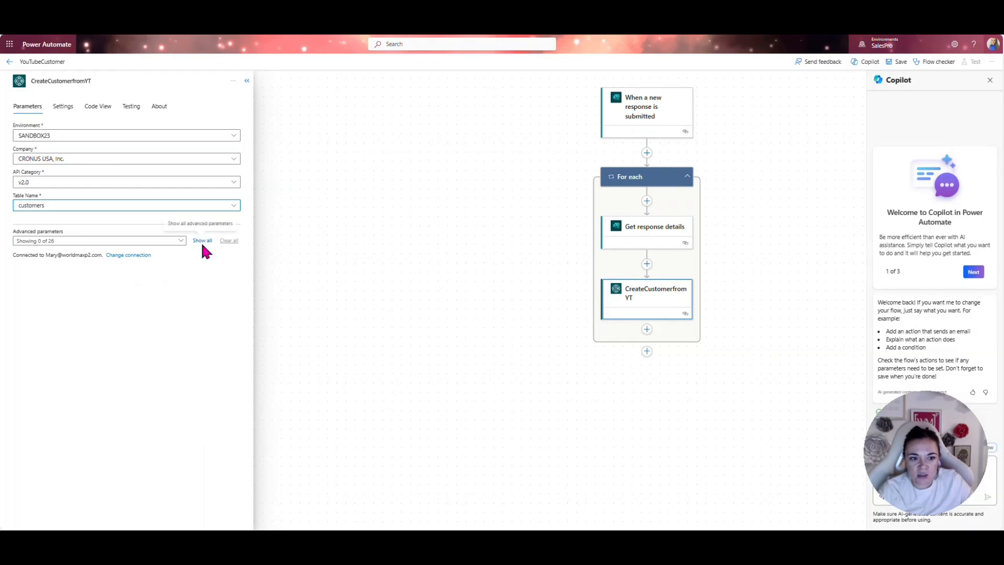
pyautogui.click(201, 241)
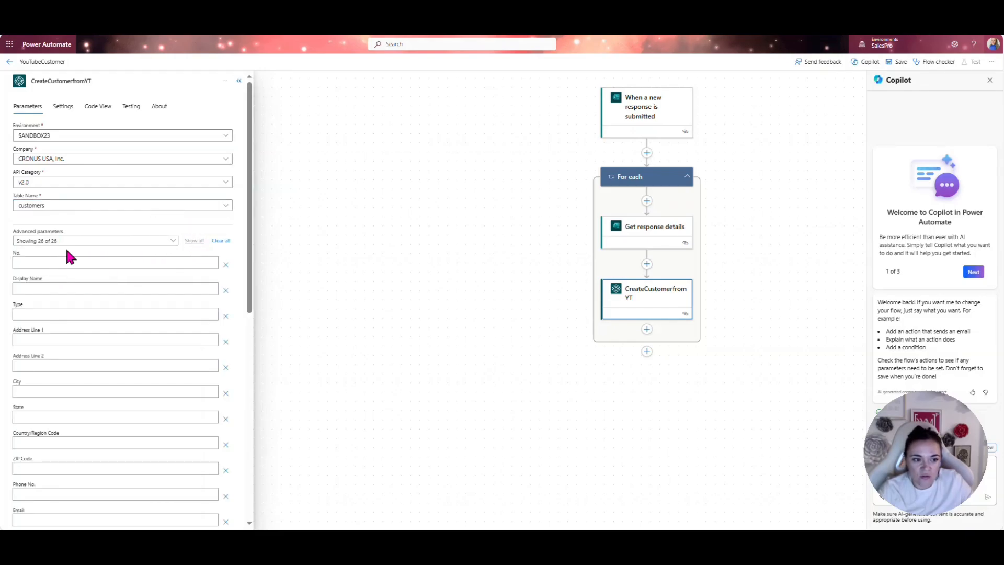
pyautogui.moveTo(62, 303)
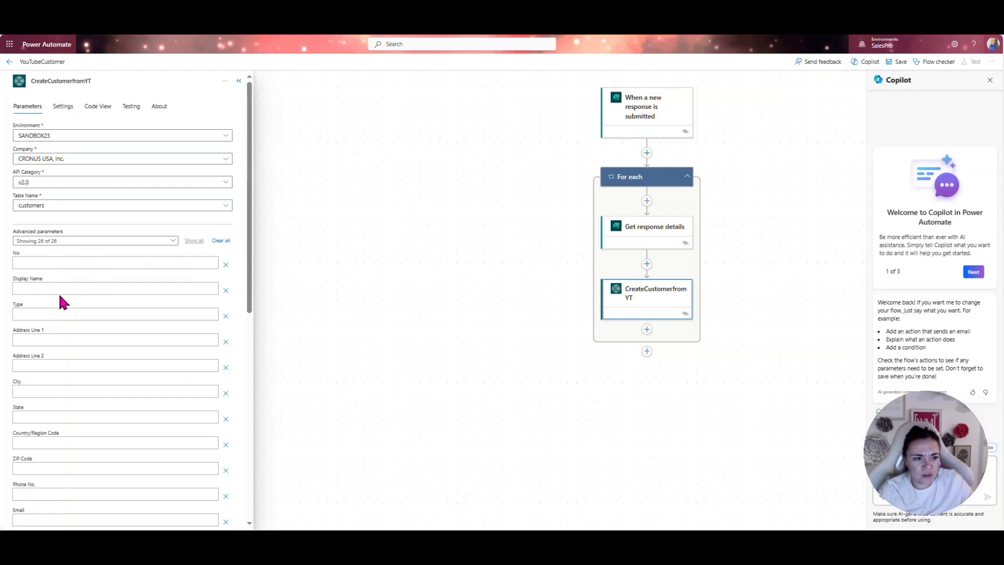
# Map Display Name to Full name and Address Line 1 to Applicant address, then save the flow.
pyautogui.click(115, 288)
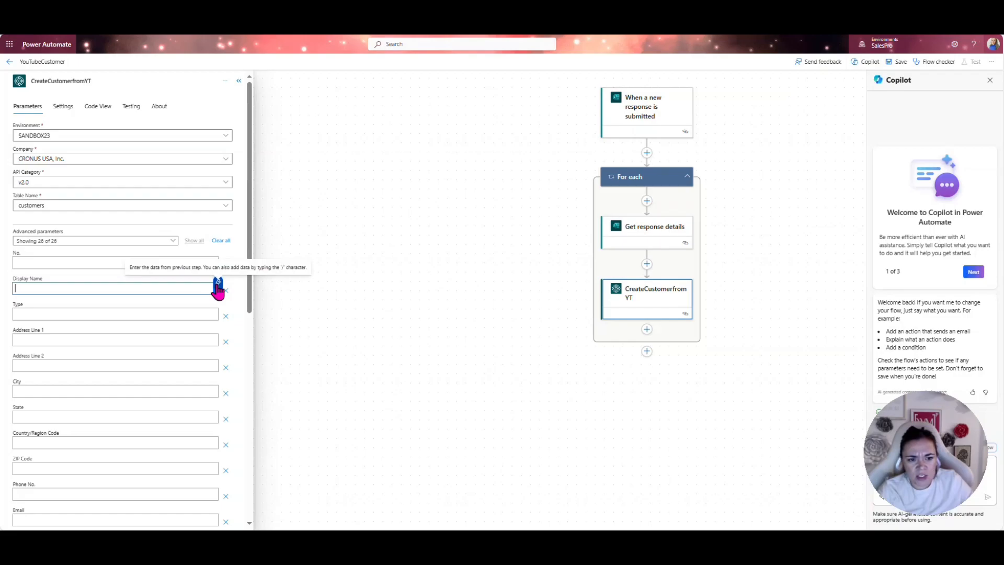
pyautogui.click(115, 287)
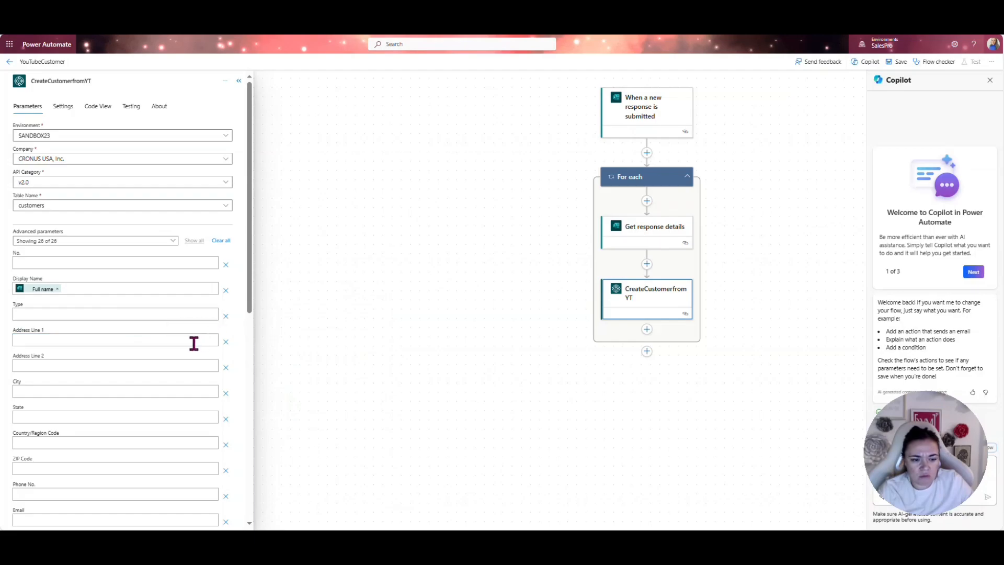
pyautogui.click(115, 341)
pyautogui.write('add')
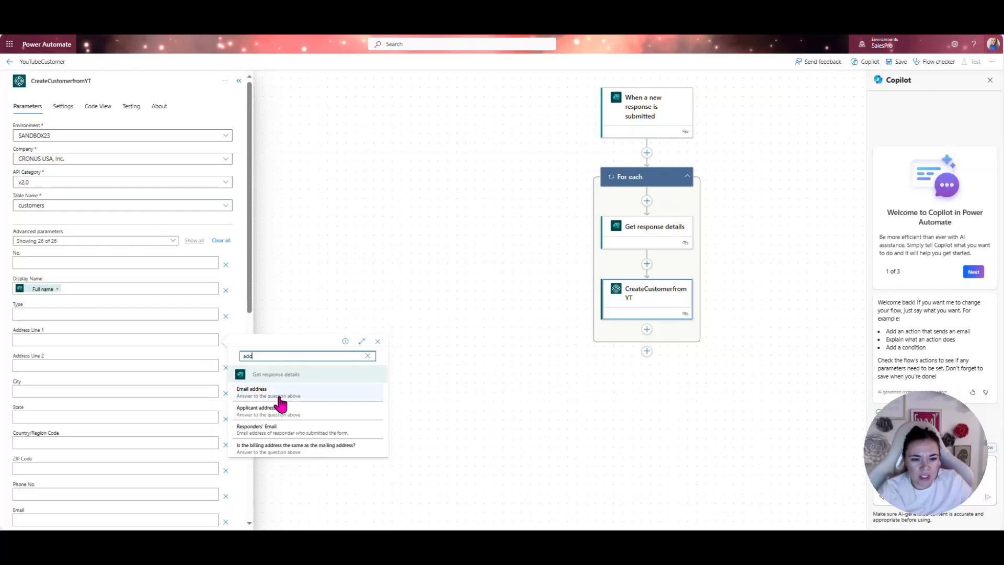
pyautogui.click(259, 408)
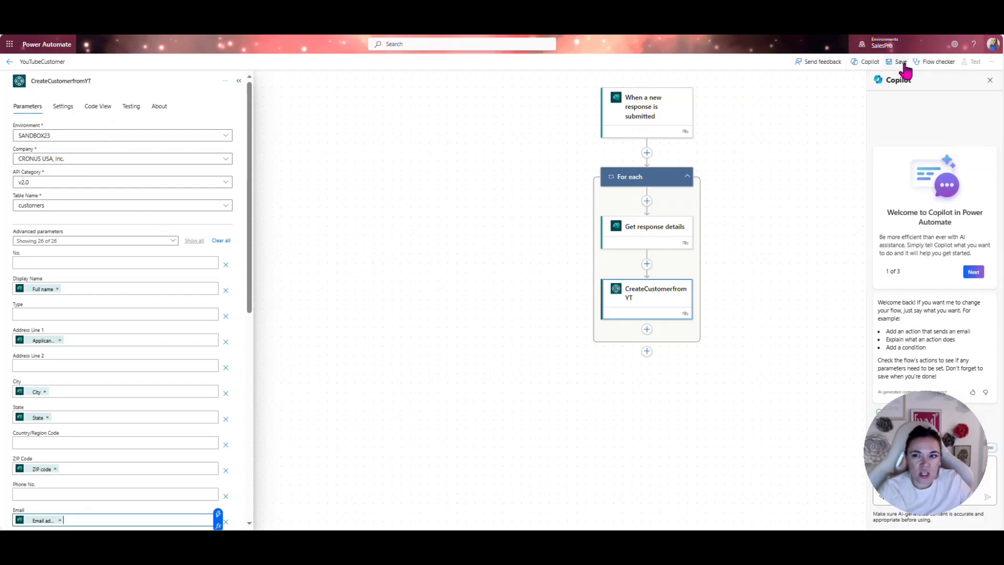
pyautogui.click(901, 62)
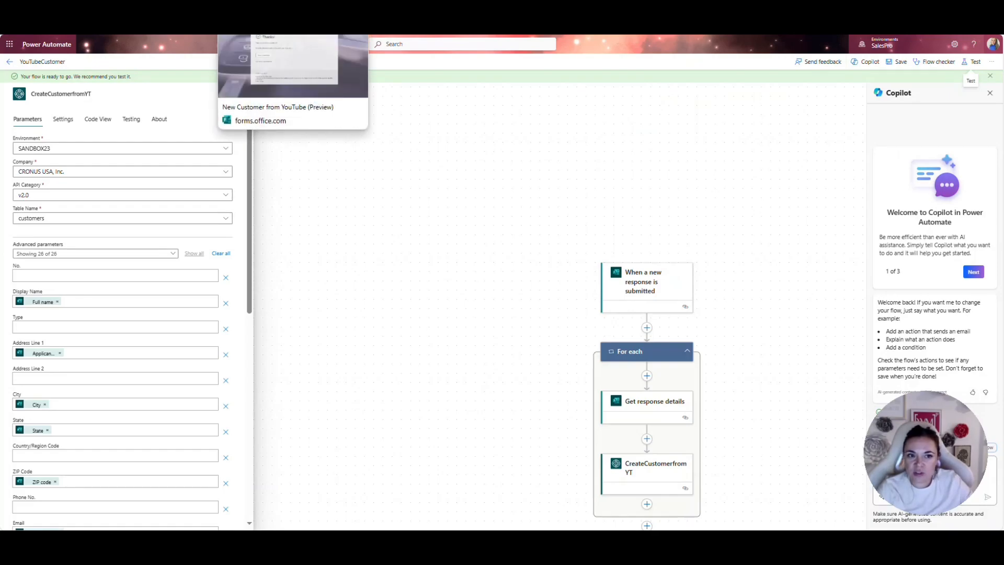
# Submit a test form response for 'Mary test' in tampa, fl, ZIP 90210.
pyautogui.click(292, 70)
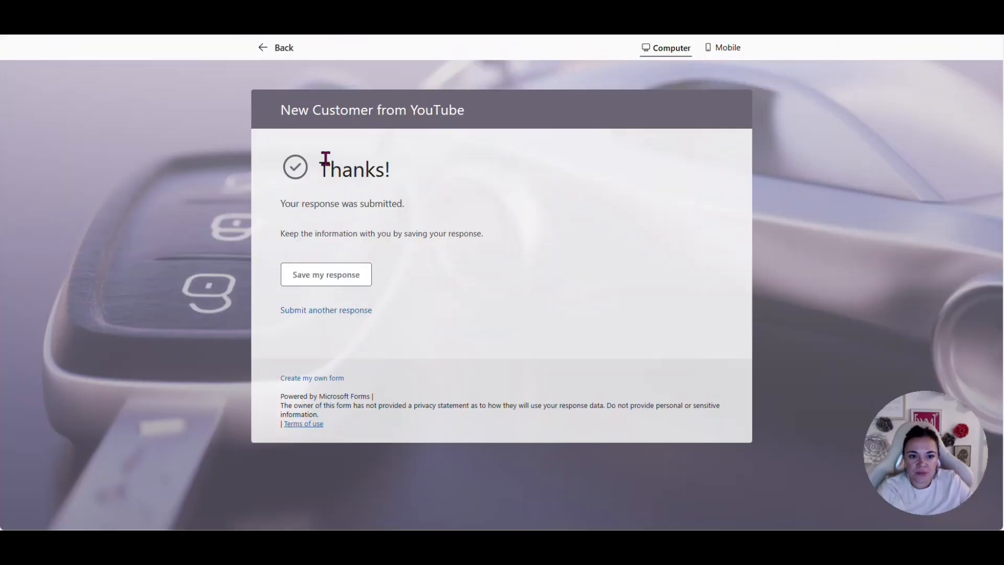
pyautogui.click(325, 310)
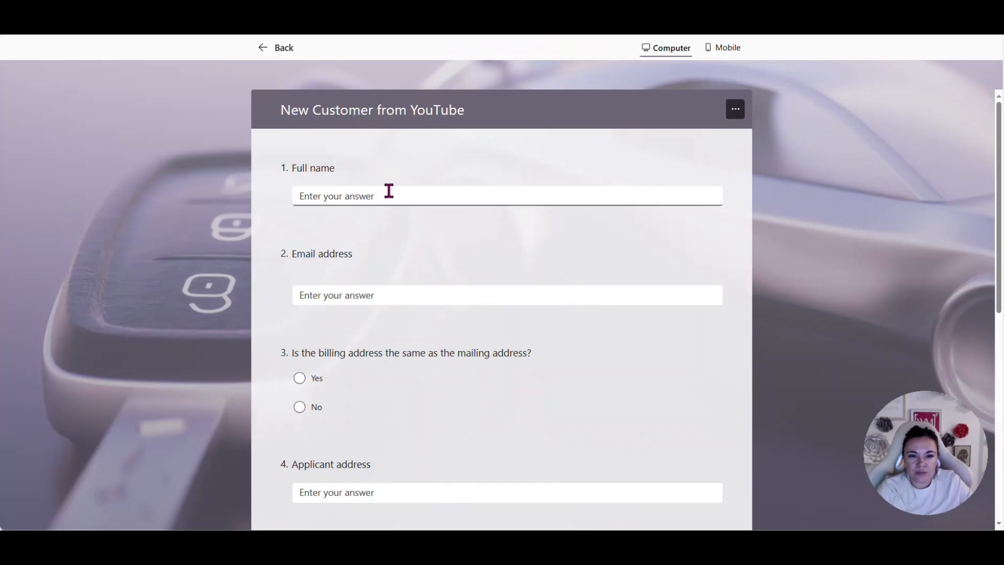
pyautogui.write('Mary tes')
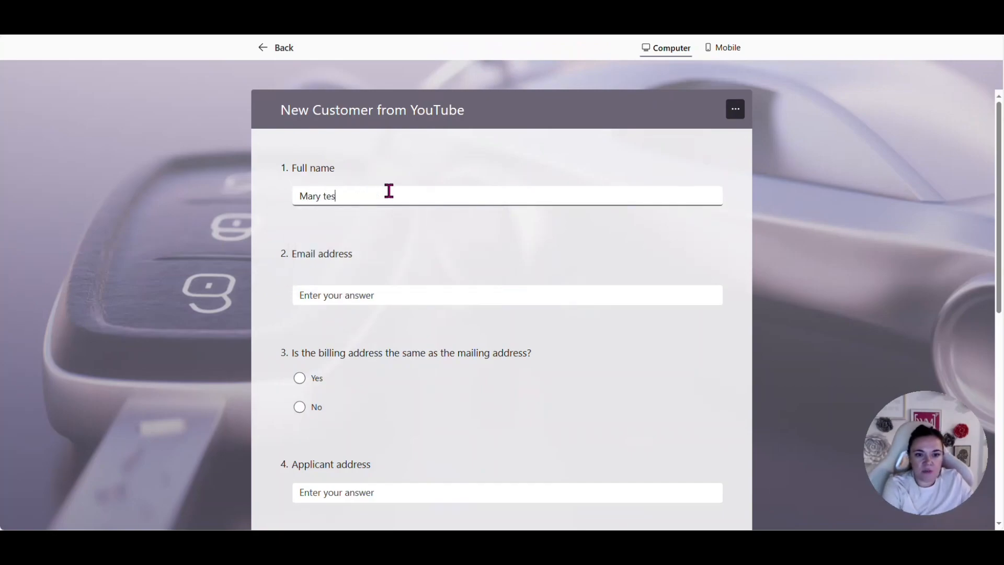
pyautogui.write('test')
pyautogui.click(507, 492)
pyautogui.write('123 main stree')
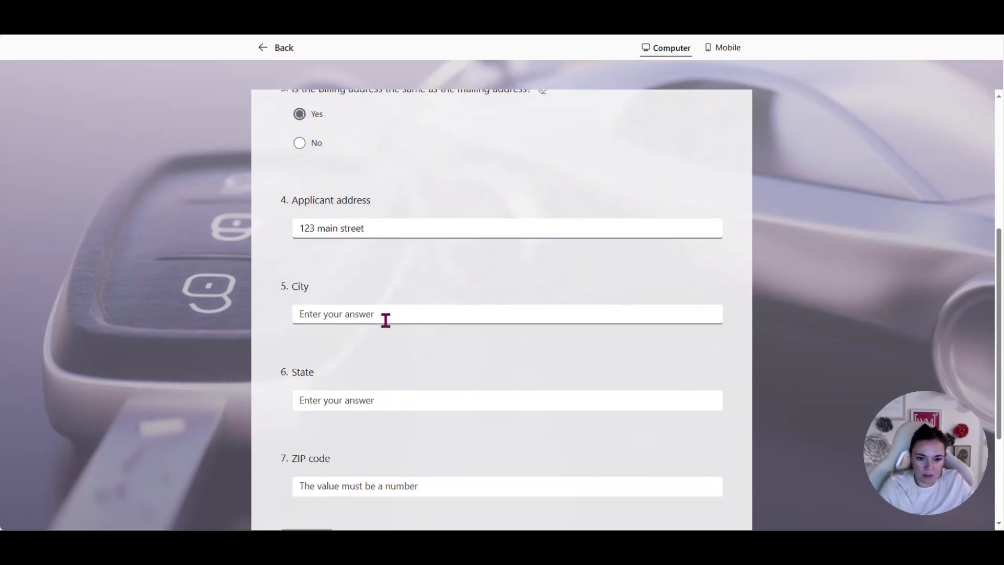
pyautogui.write('tampa')
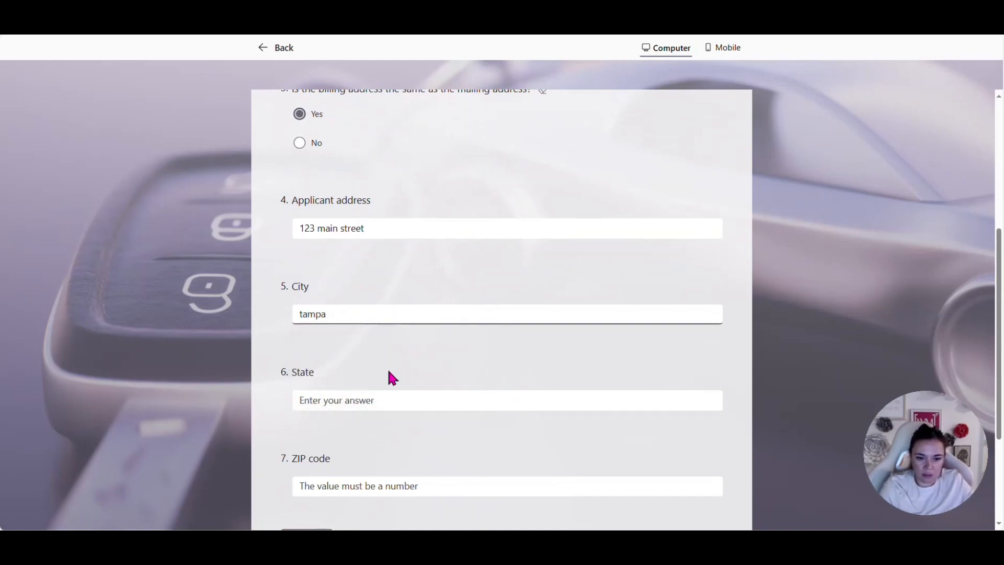
pyautogui.write('fl')
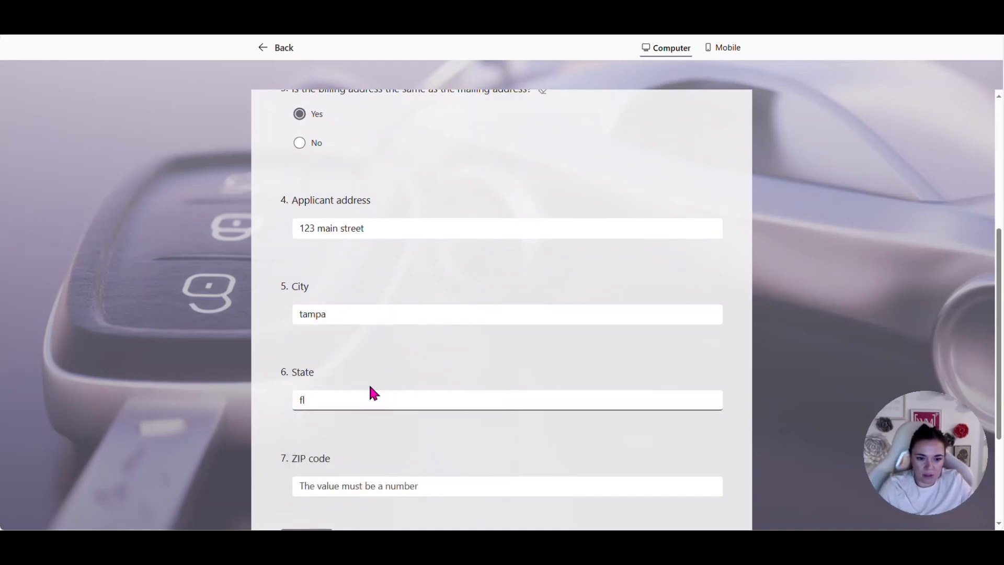
pyautogui.write('9021')
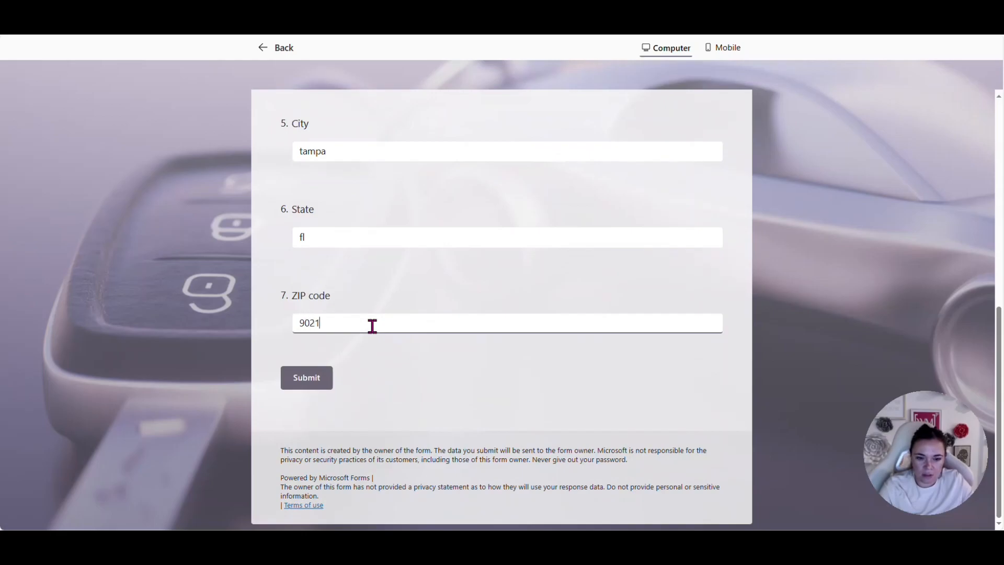
pyautogui.click(306, 377)
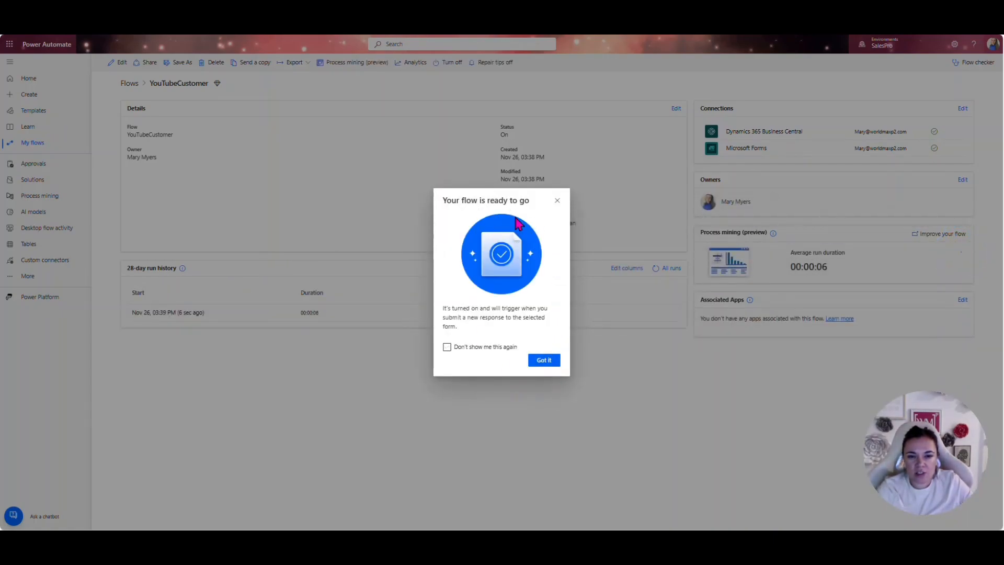
# Dismiss the flow-ready notice and expand the succeeded run's 'When a new response is submitted' trigger.
pyautogui.click(544, 360)
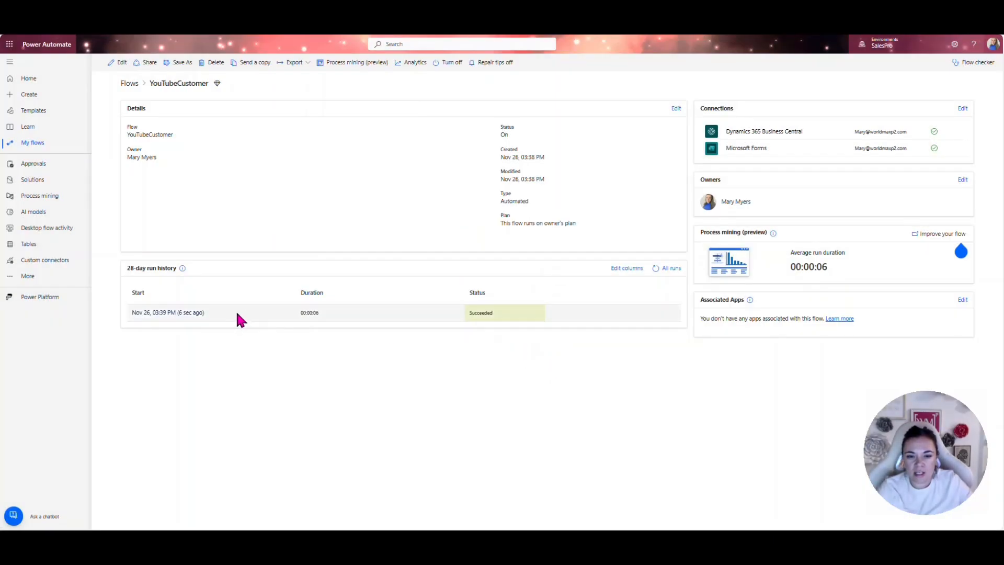
pyautogui.moveTo(170, 312)
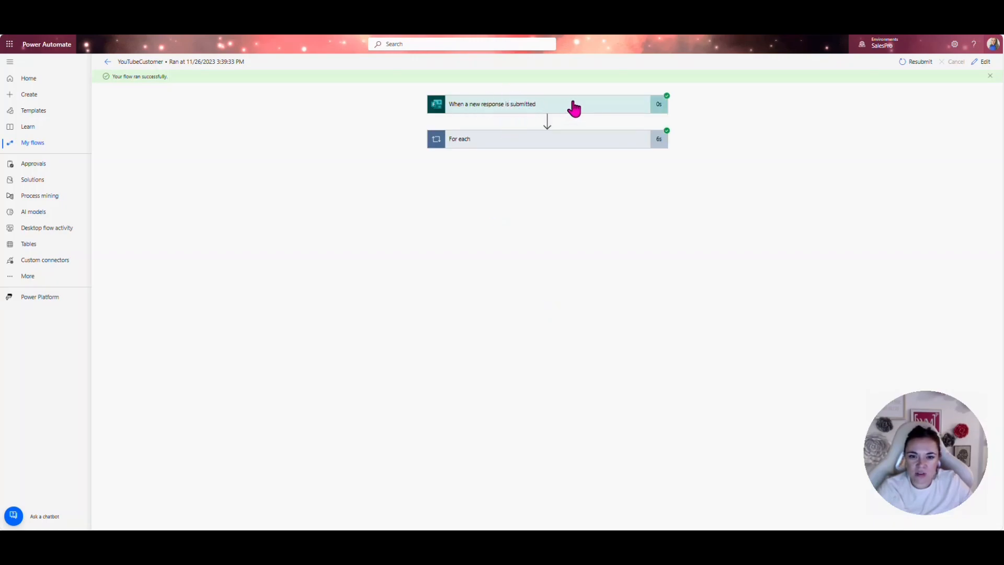
pyautogui.click(548, 103)
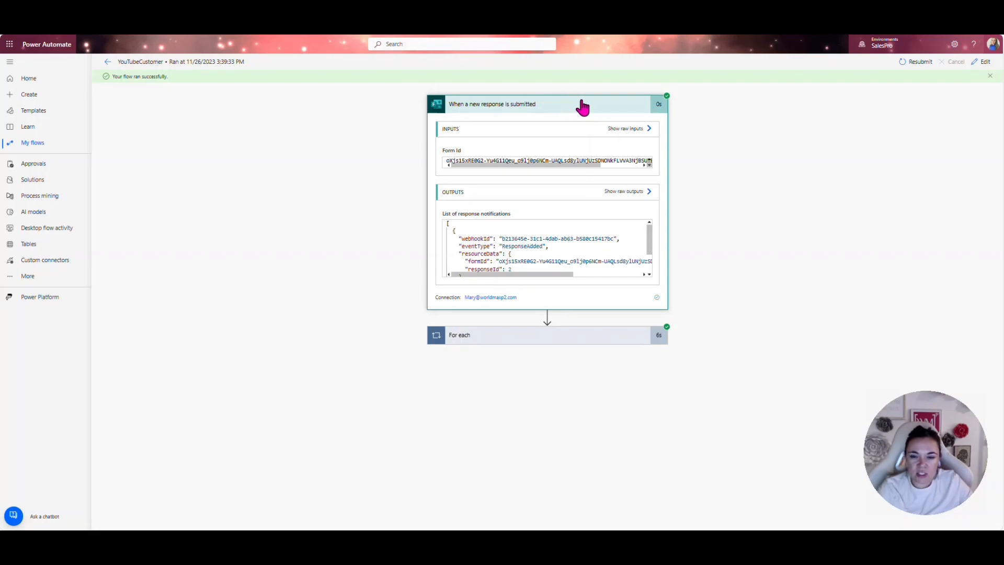
pyautogui.moveTo(622, 197)
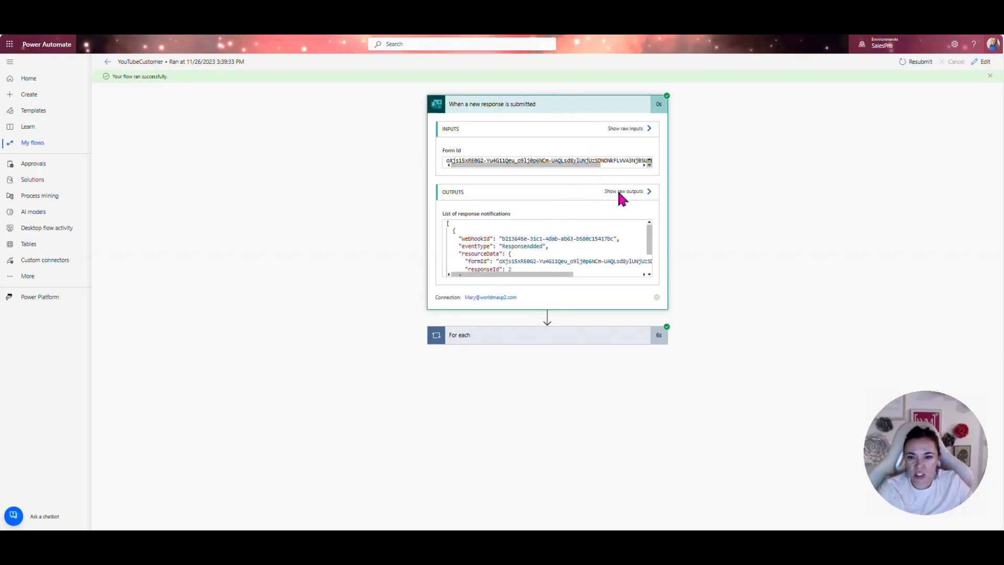
pyautogui.moveTo(639, 191)
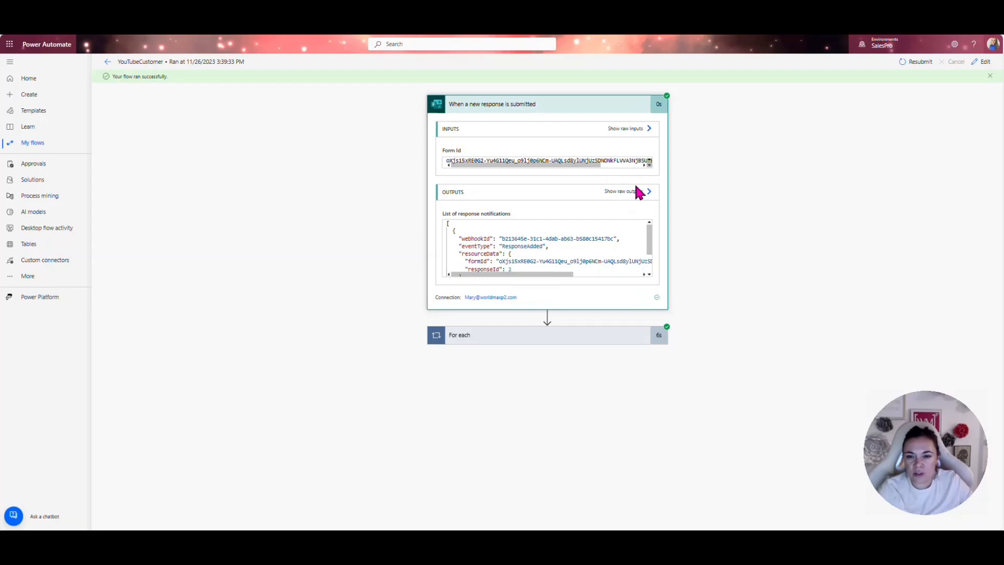
pyautogui.click(622, 191)
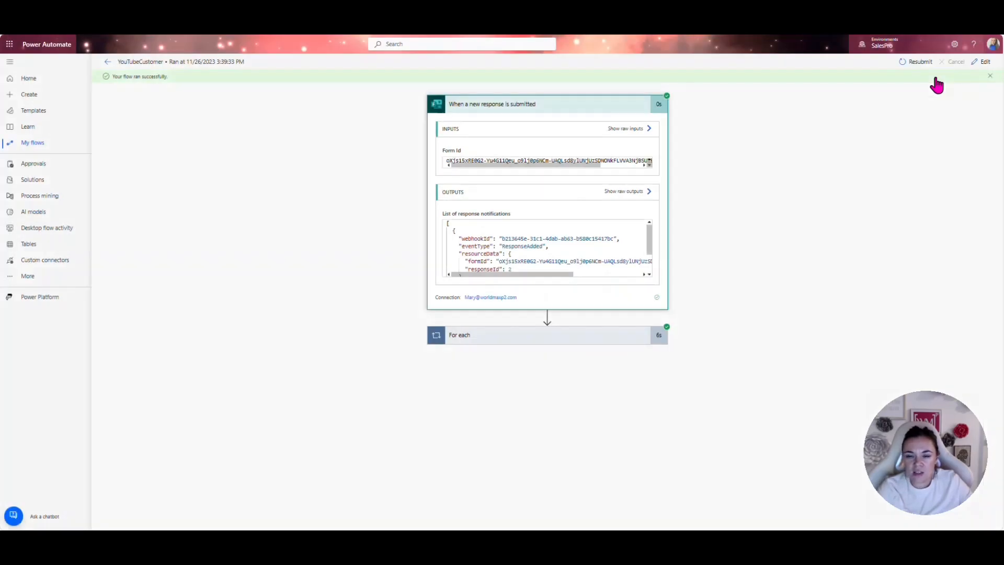
# Show raw outputs of Get response details and CreateCustomerfromYT inside the For each loop.
pyautogui.click(459, 334)
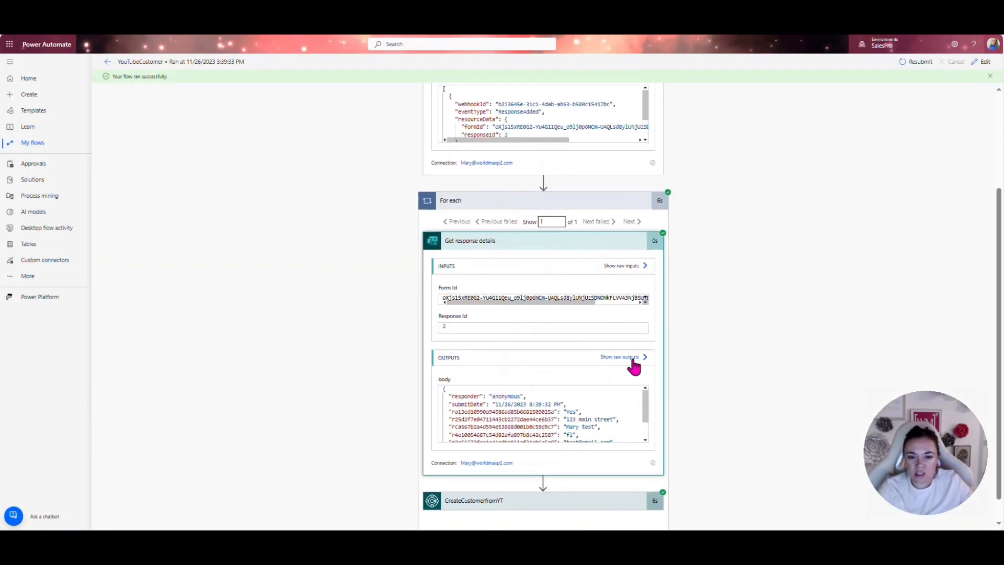
pyautogui.click(619, 357)
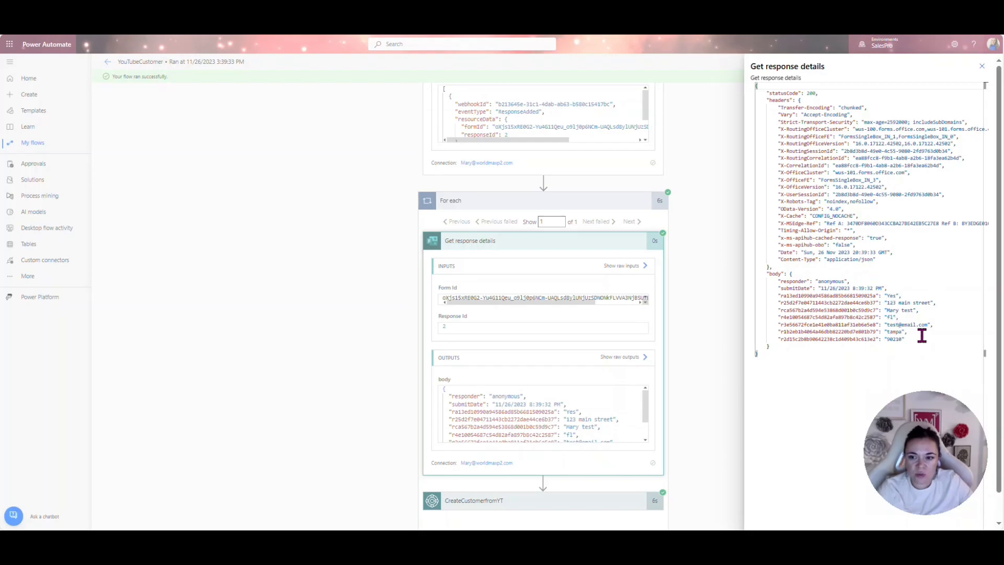
pyautogui.moveTo(778, 287); pyautogui.dragTo(903, 339)
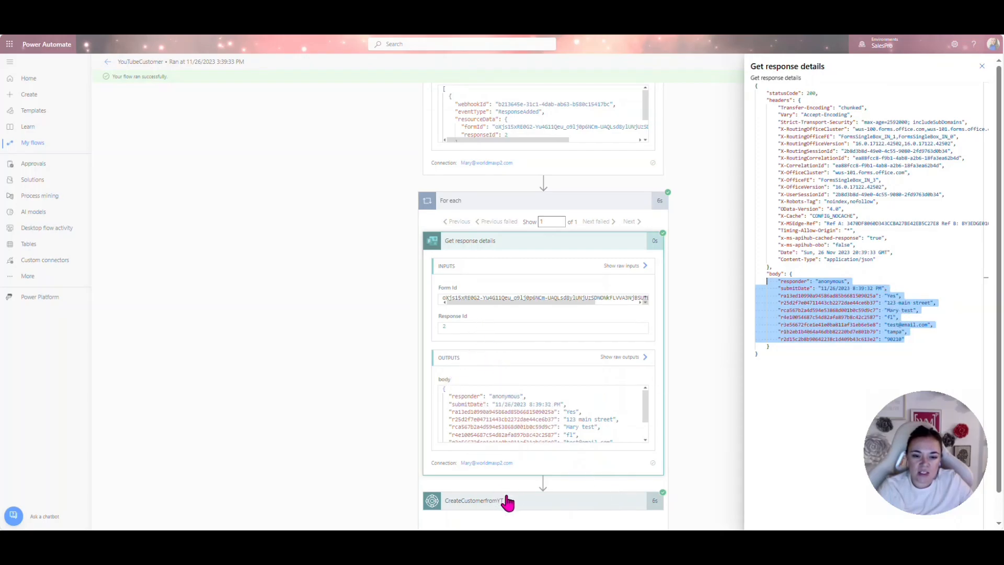
pyautogui.moveTo(573, 511)
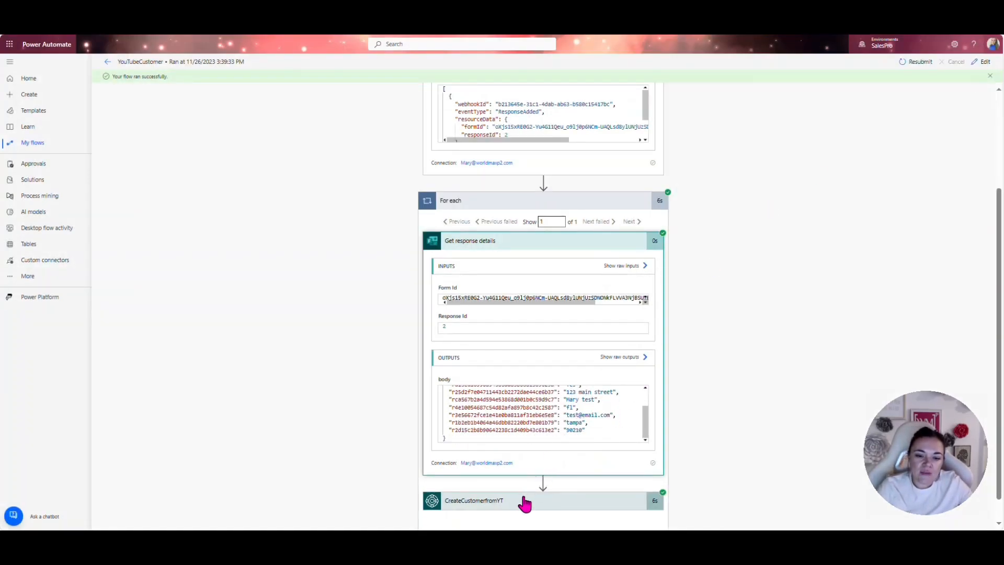
pyautogui.click(474, 500)
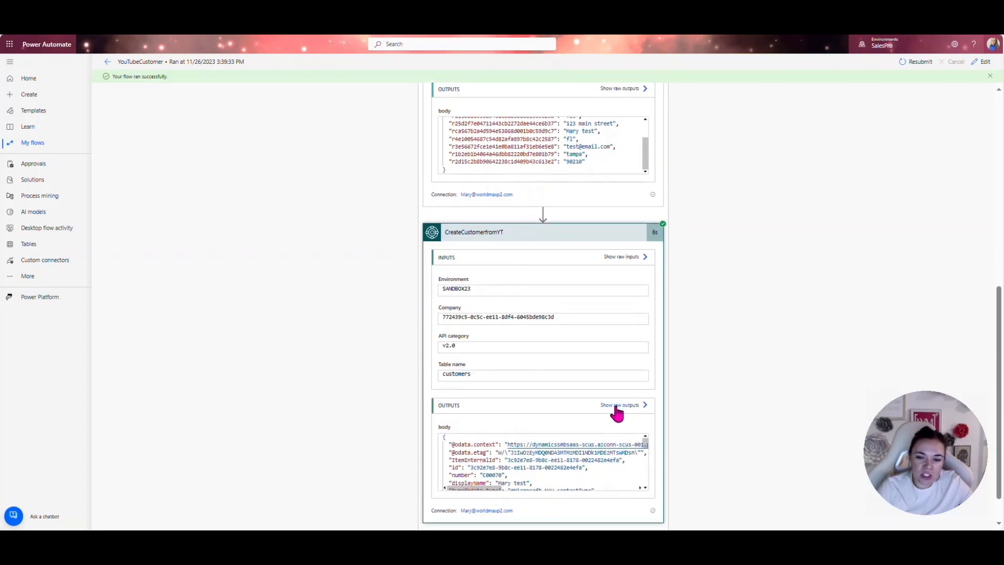
pyautogui.click(619, 404)
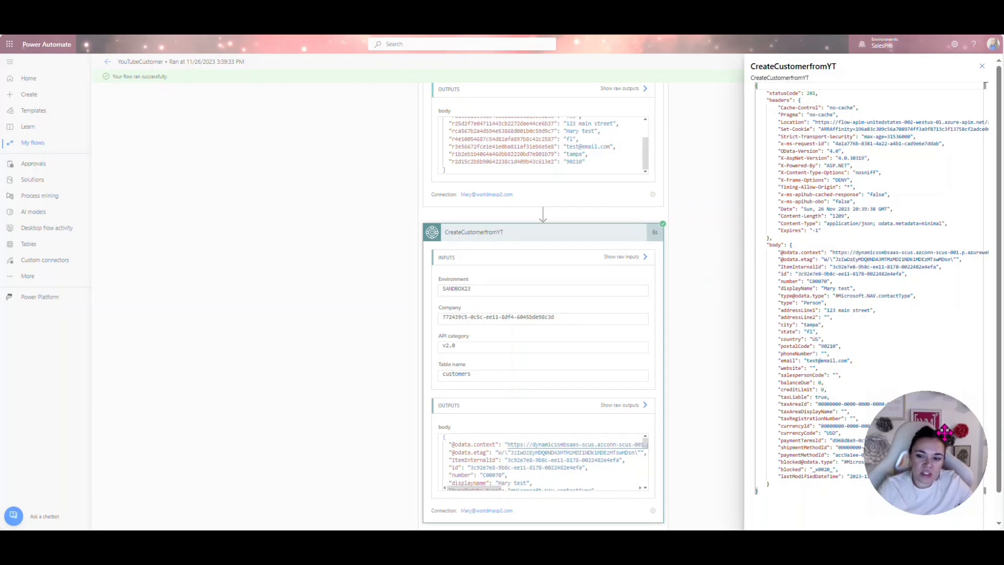
pyautogui.moveTo(728, 182)
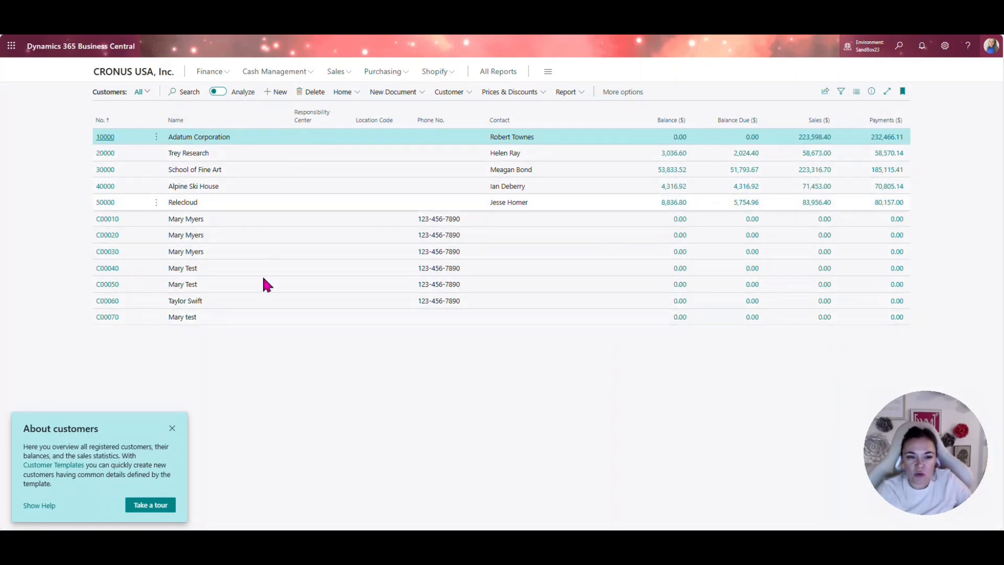
# Open the Customer Card for C00070 Mary test and close the details tip.
pyautogui.click(182, 316)
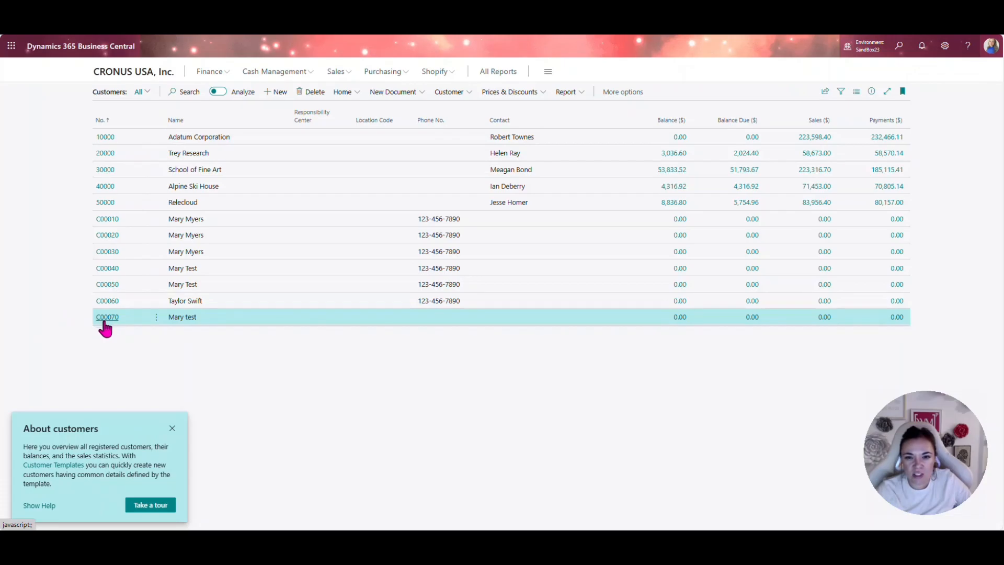
pyautogui.click(107, 316)
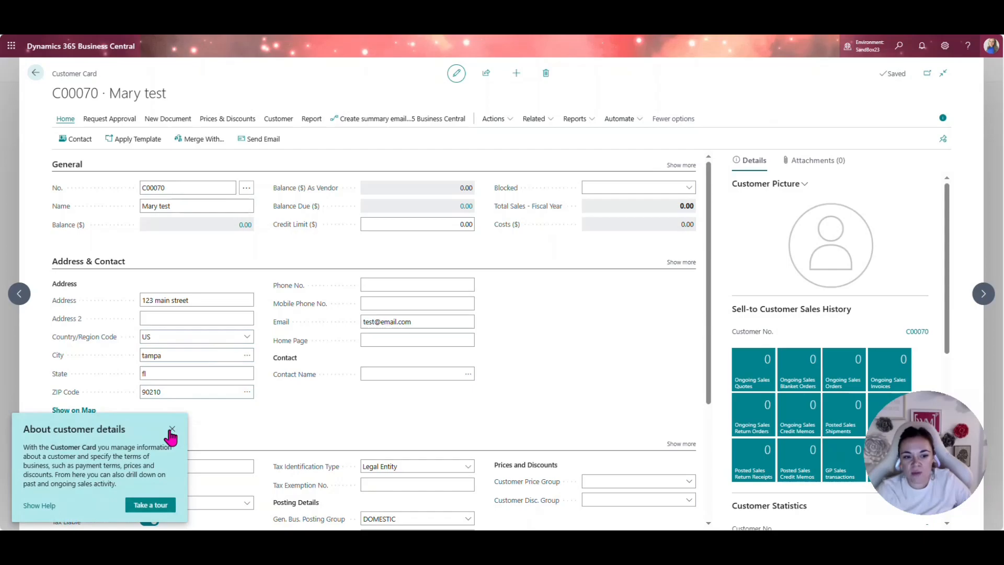
pyautogui.click(171, 429)
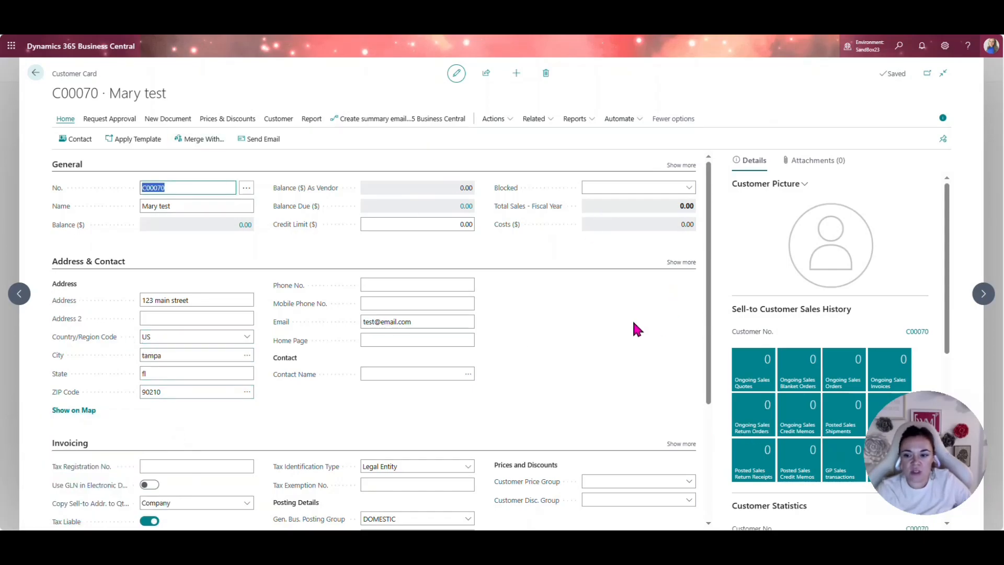
pyautogui.moveTo(698, 312)
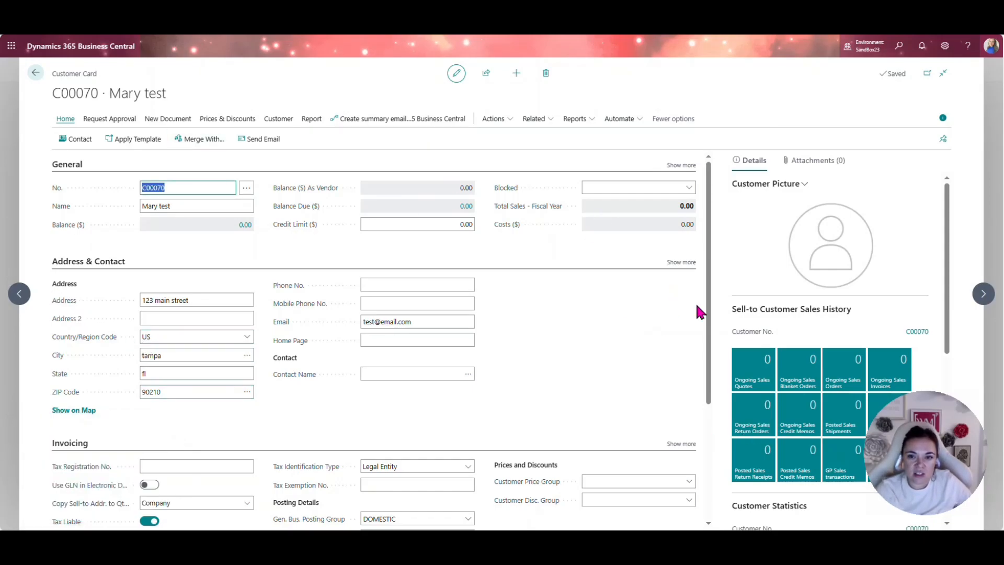